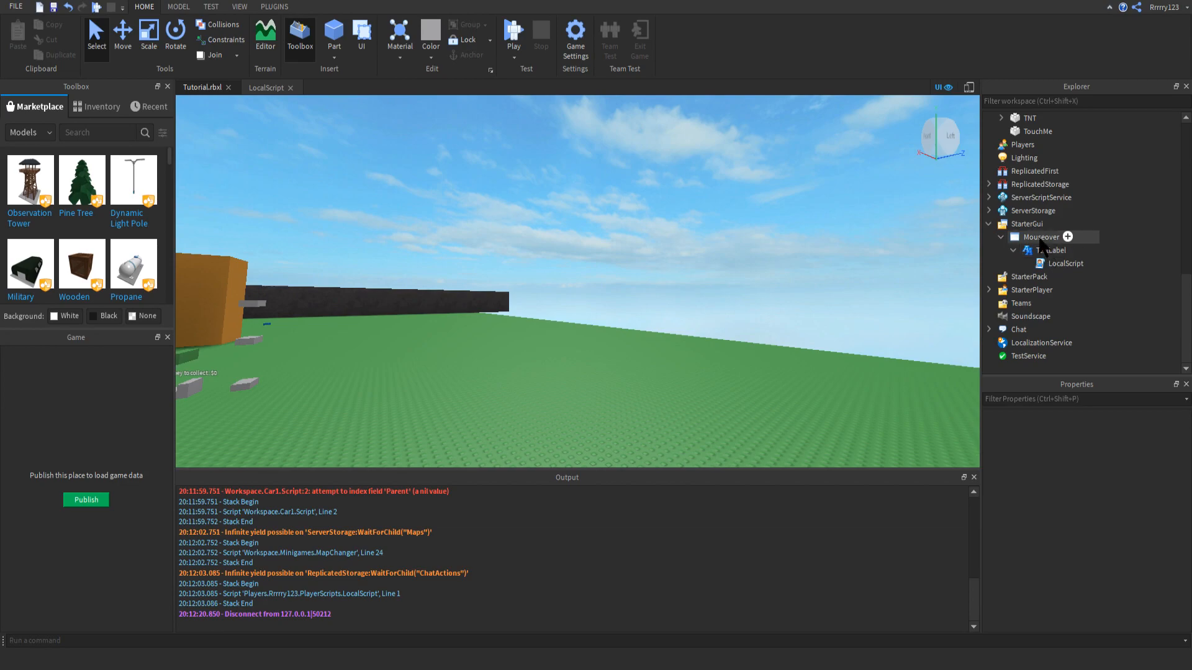
mouse_move(687, 382)
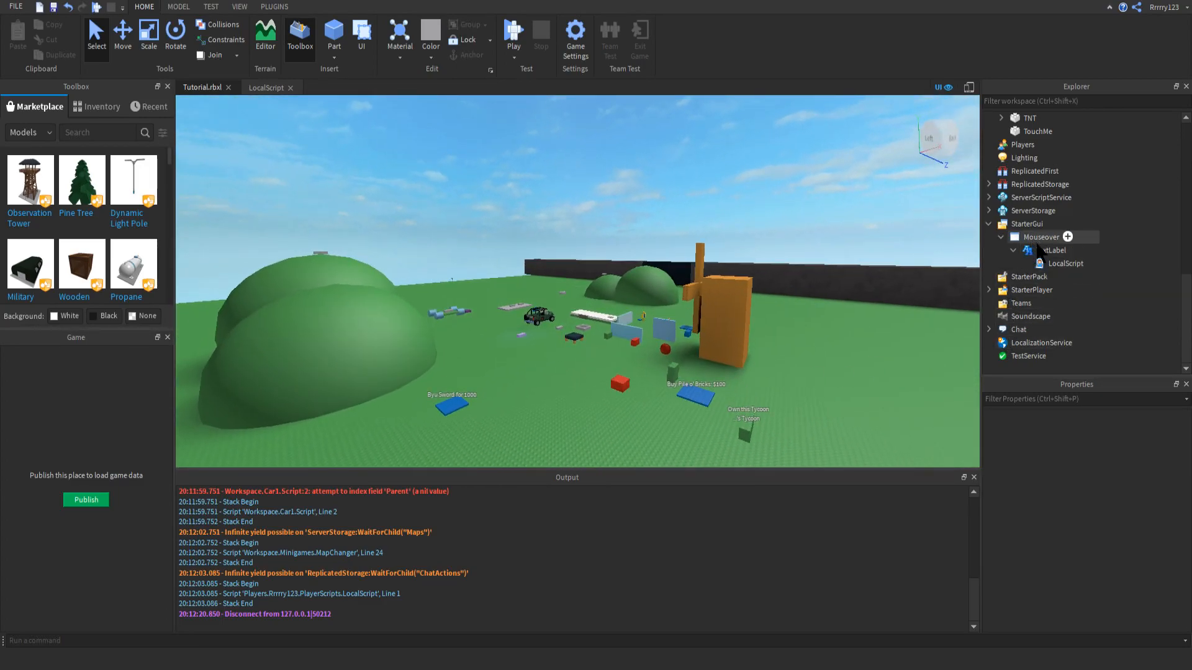
mouse_move(1055, 270)
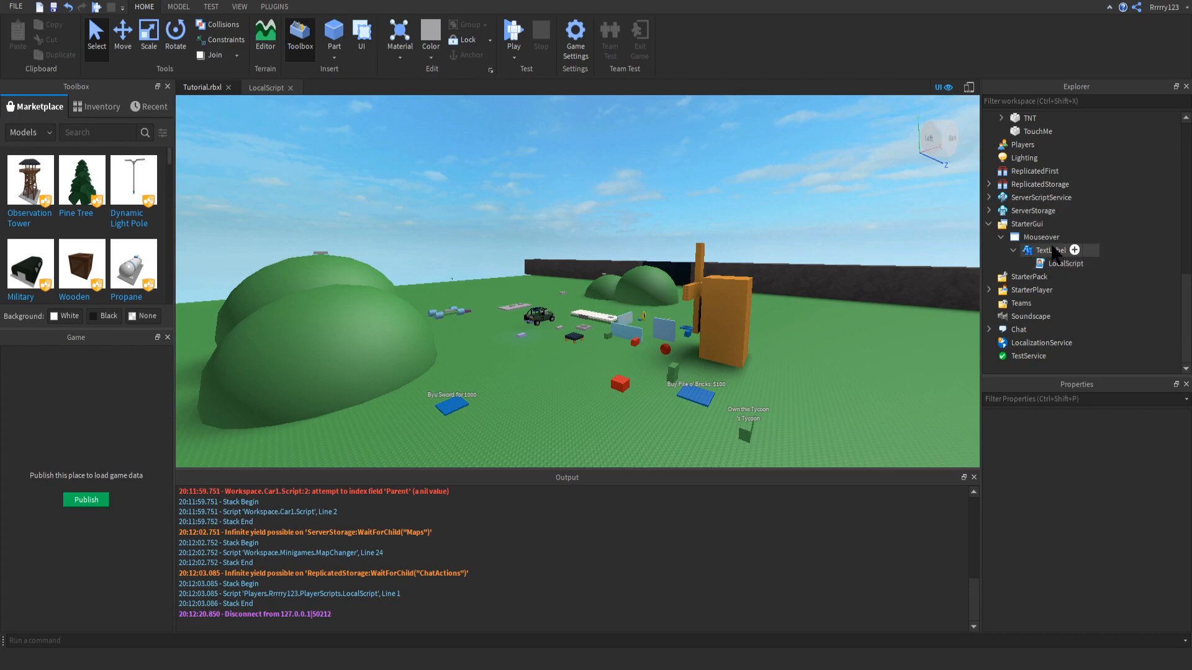
Select the TextLabel and scroll its Properties down to tick Visible
click(1051, 250)
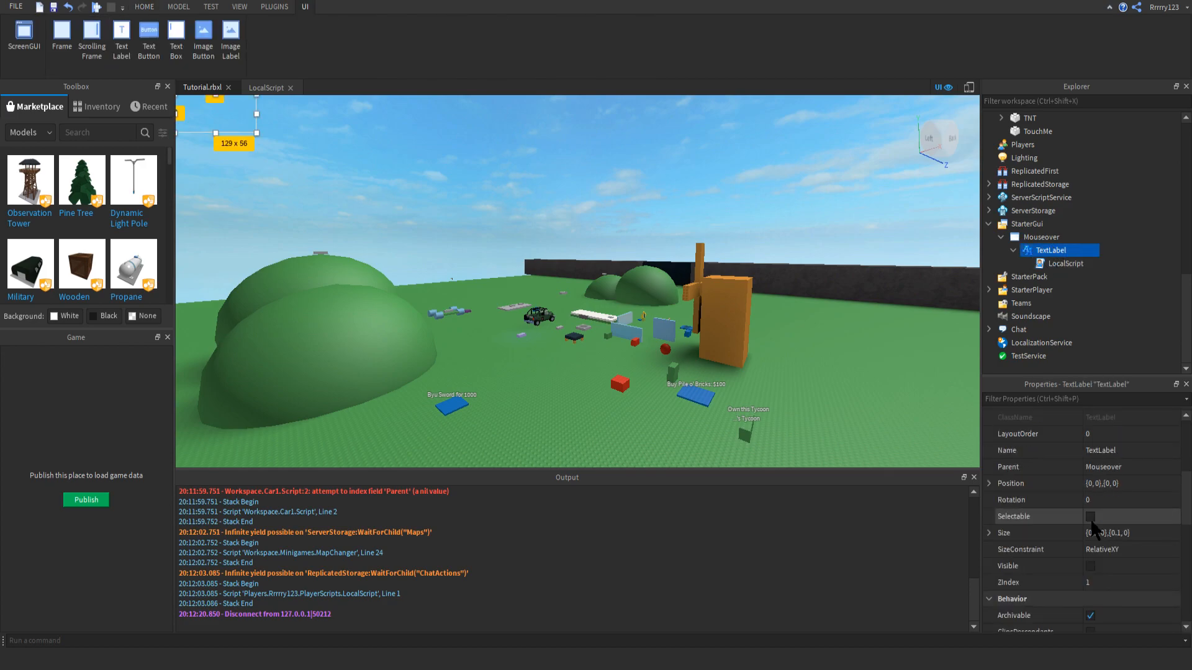
scroll(down, 3)
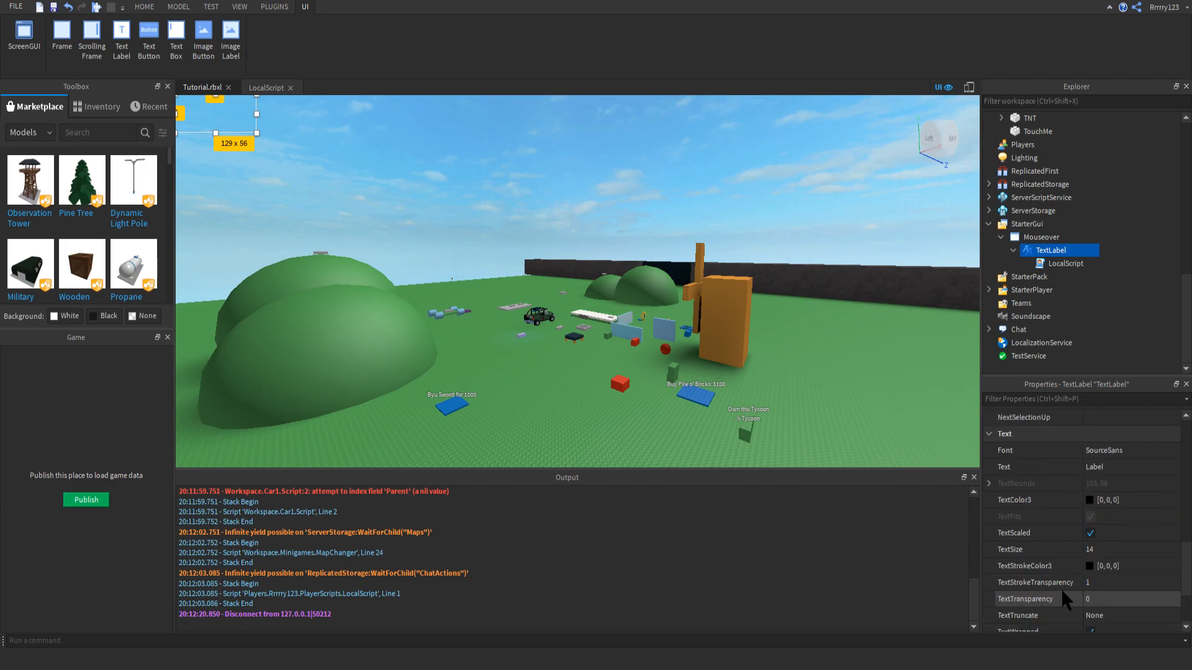
scroll(down, 3)
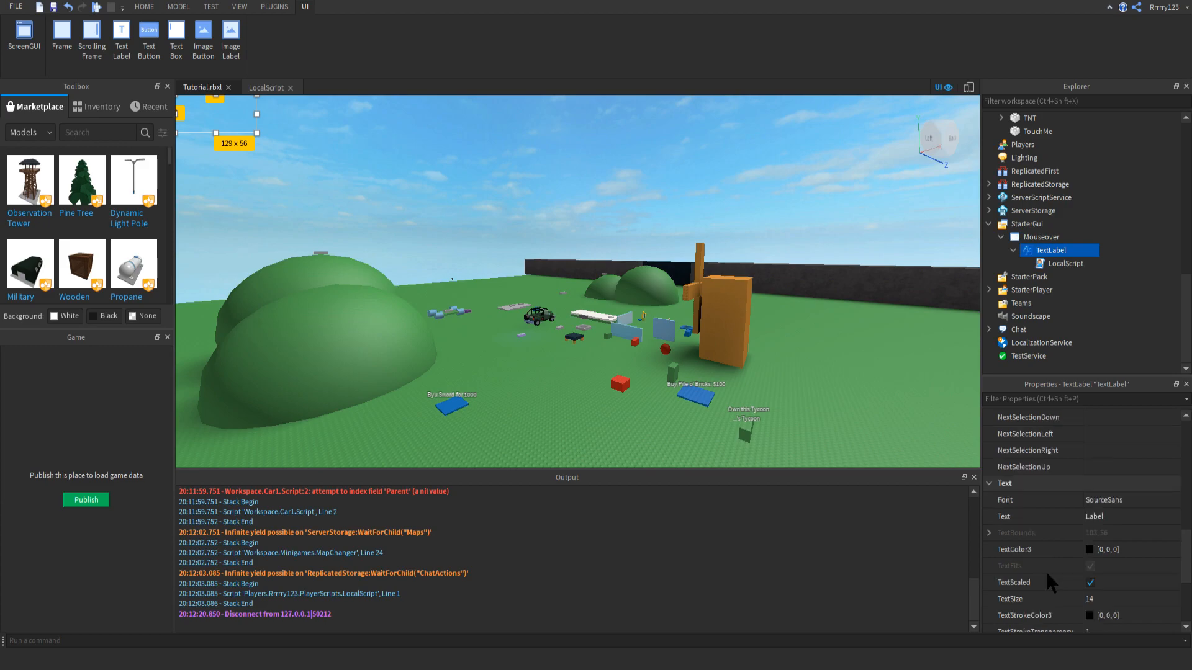
scroll(down, 3)
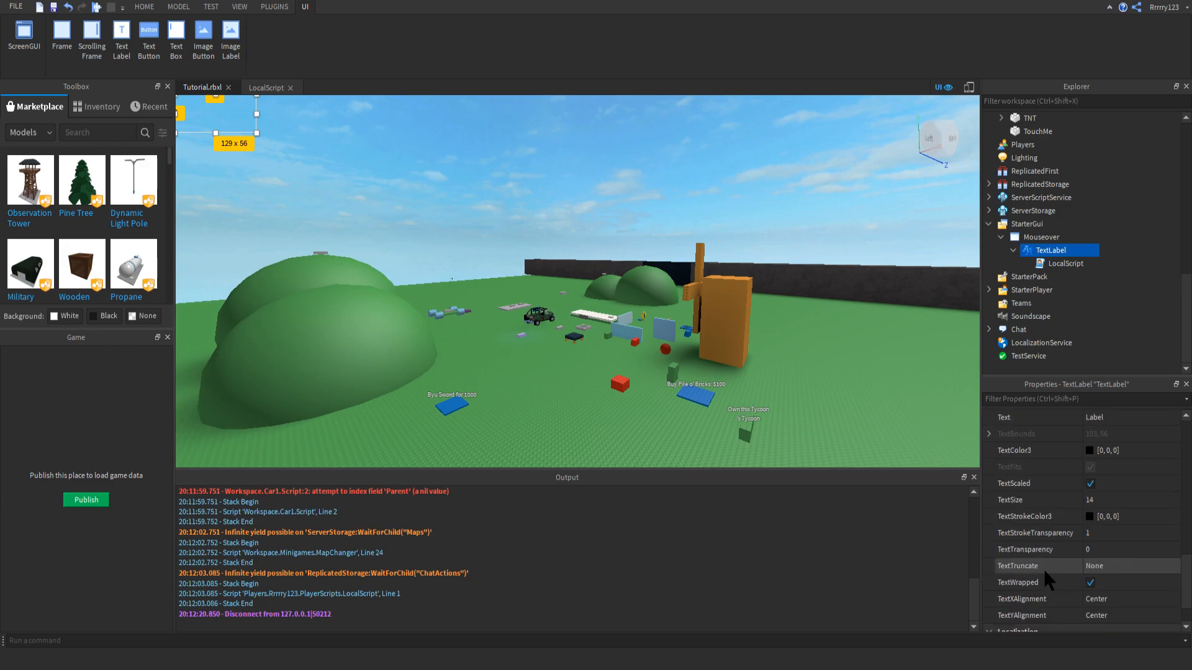
scroll(down, 3)
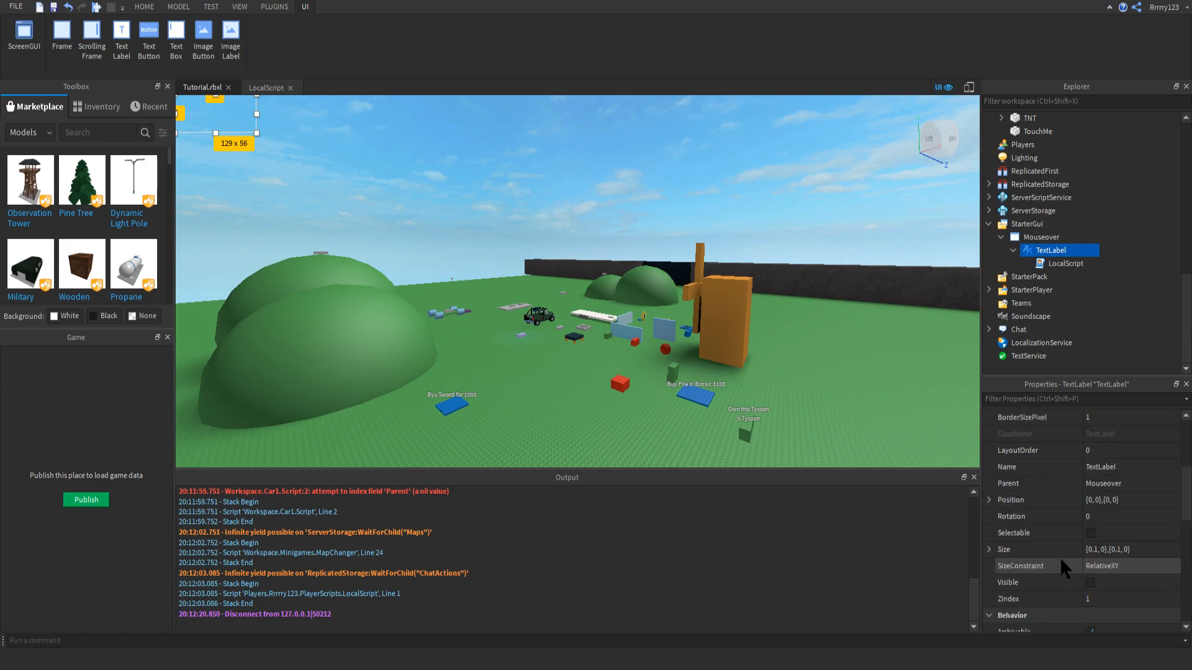
scroll(down, 3)
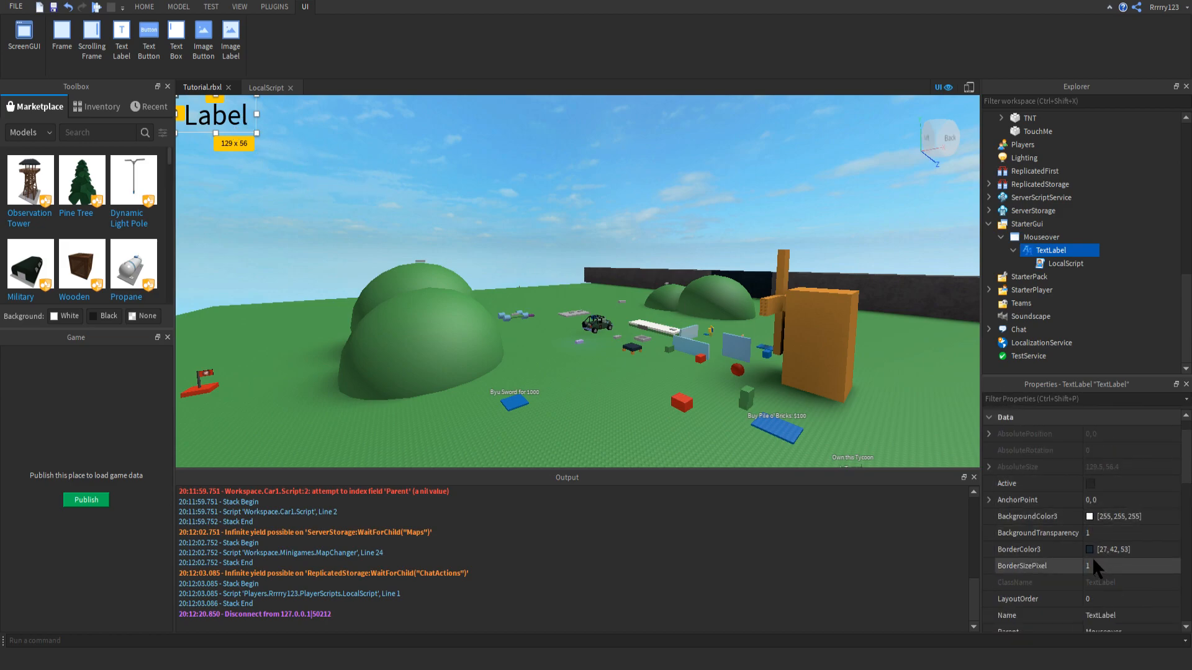
scroll(down, 3)
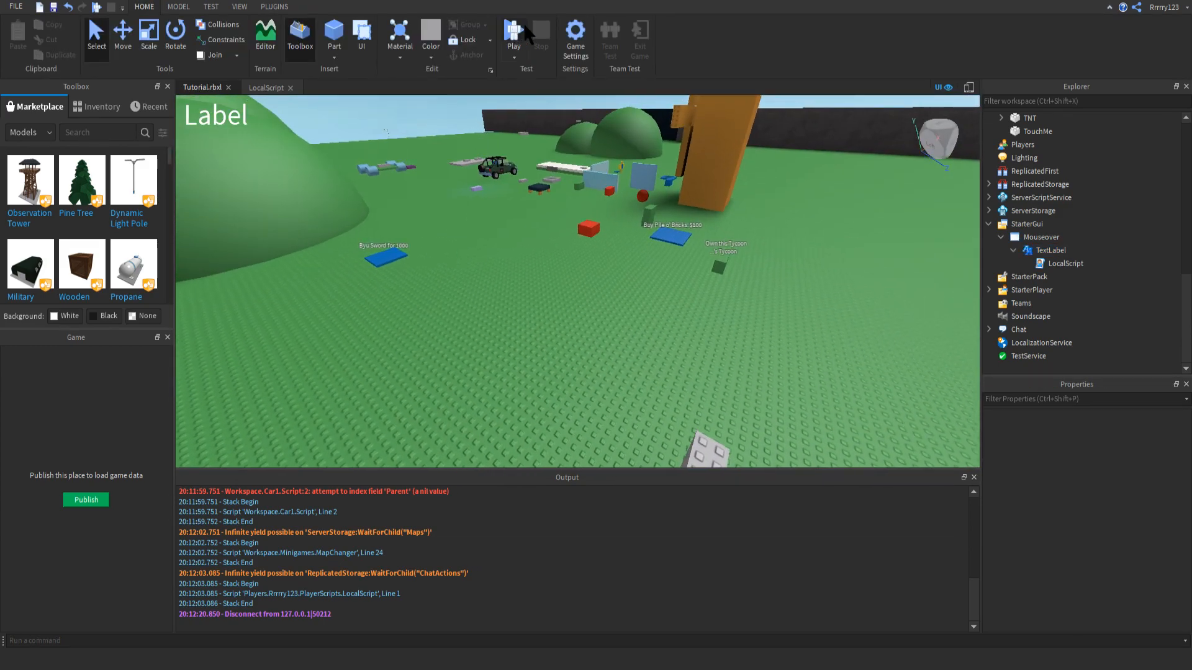
click(514, 35)
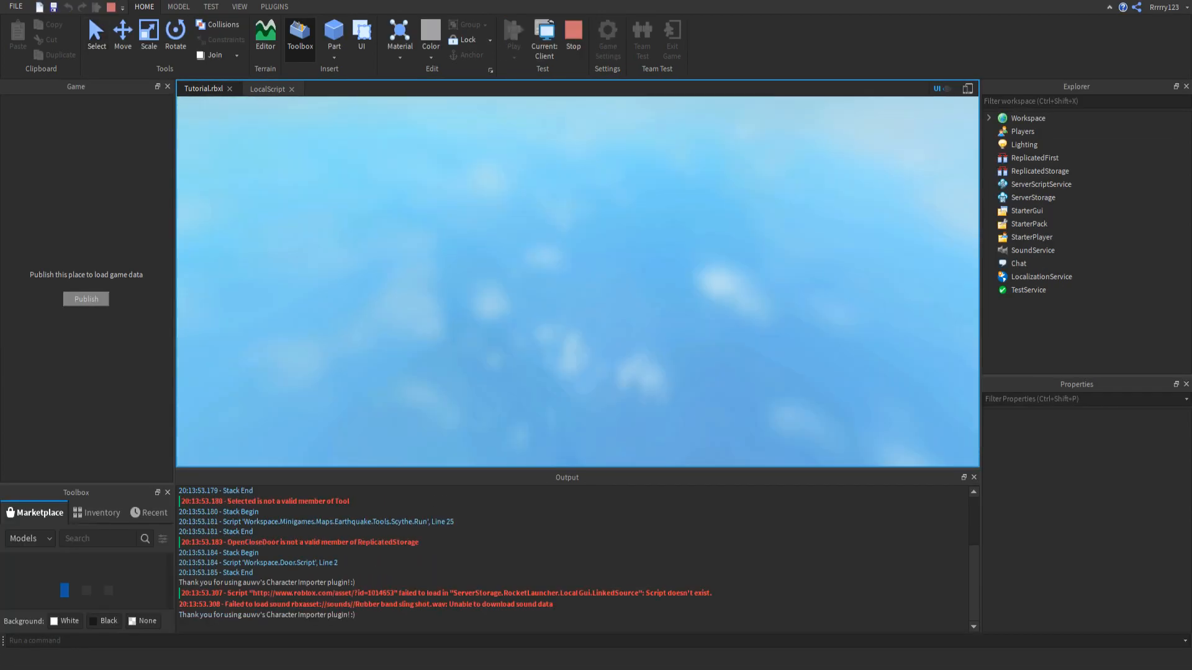
click(513, 33)
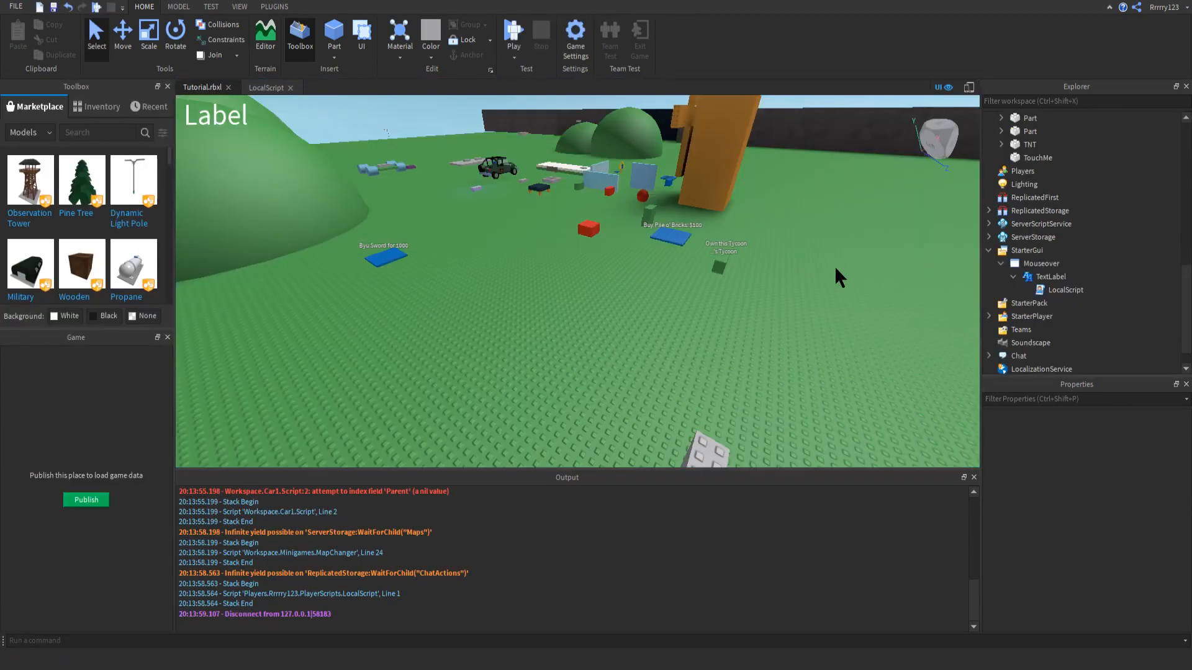
click(1052, 275)
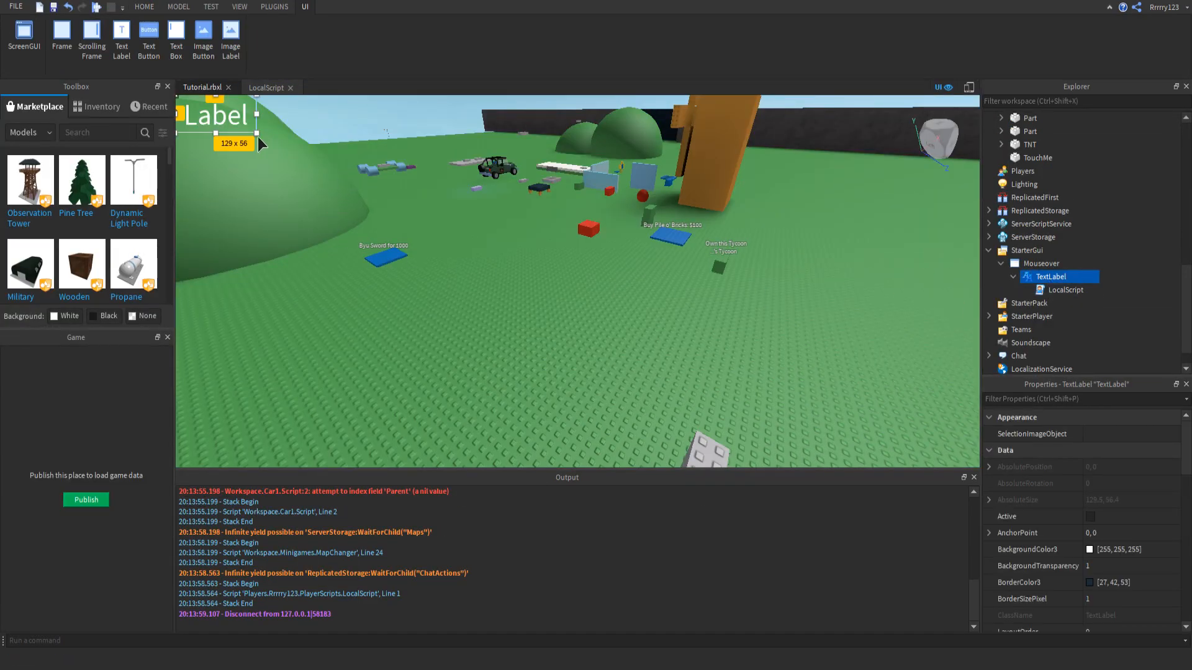
scroll(down, 3)
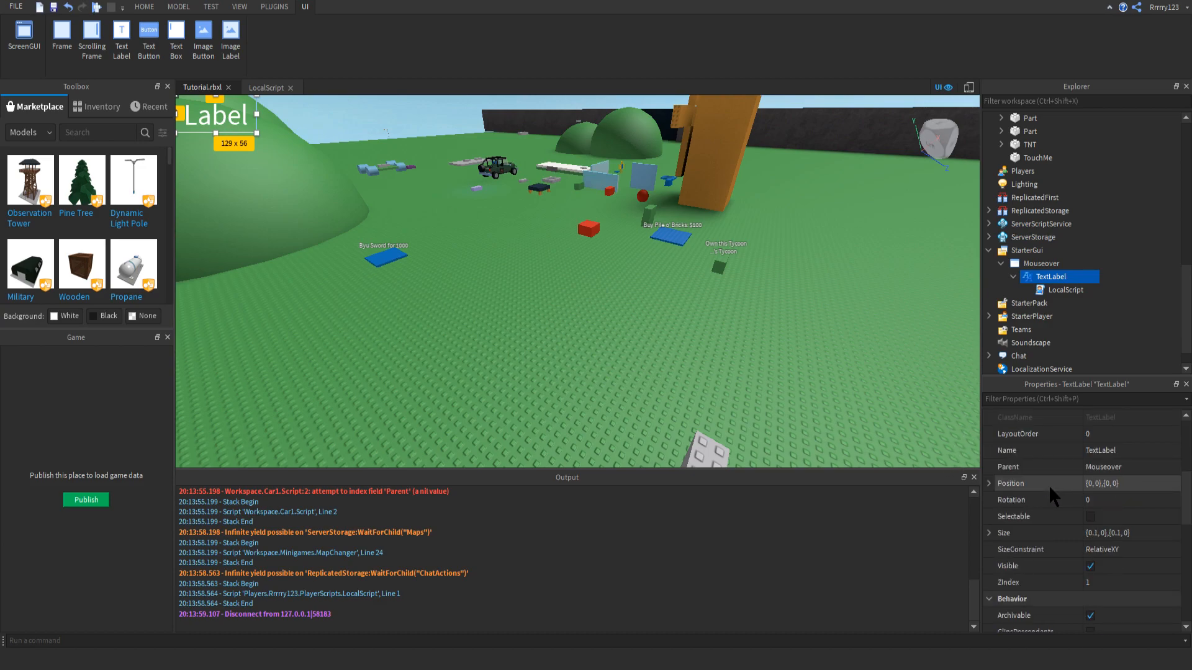
scroll(down, 3)
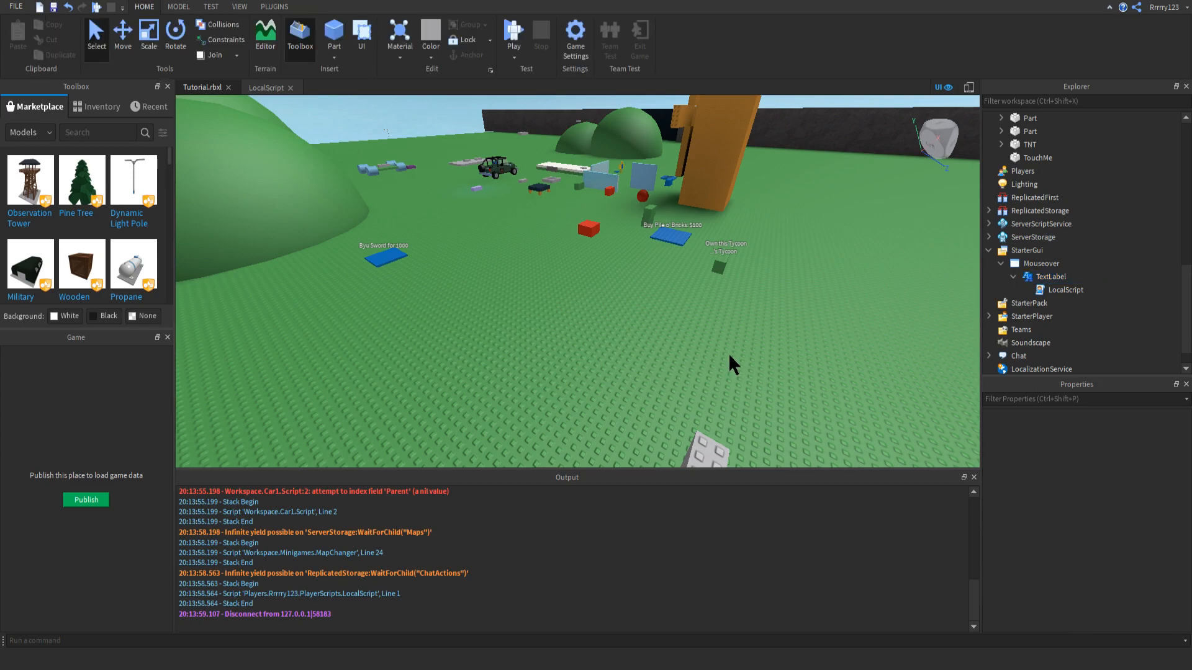
mouse_move(1115, 319)
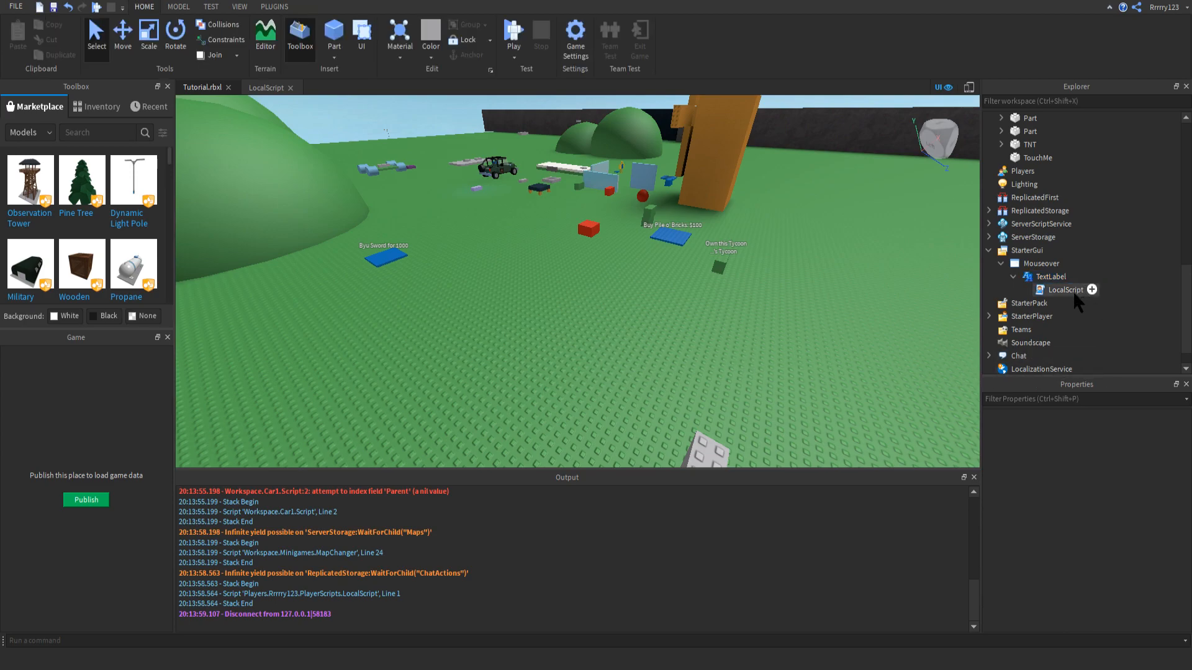
double_click(1066, 289)
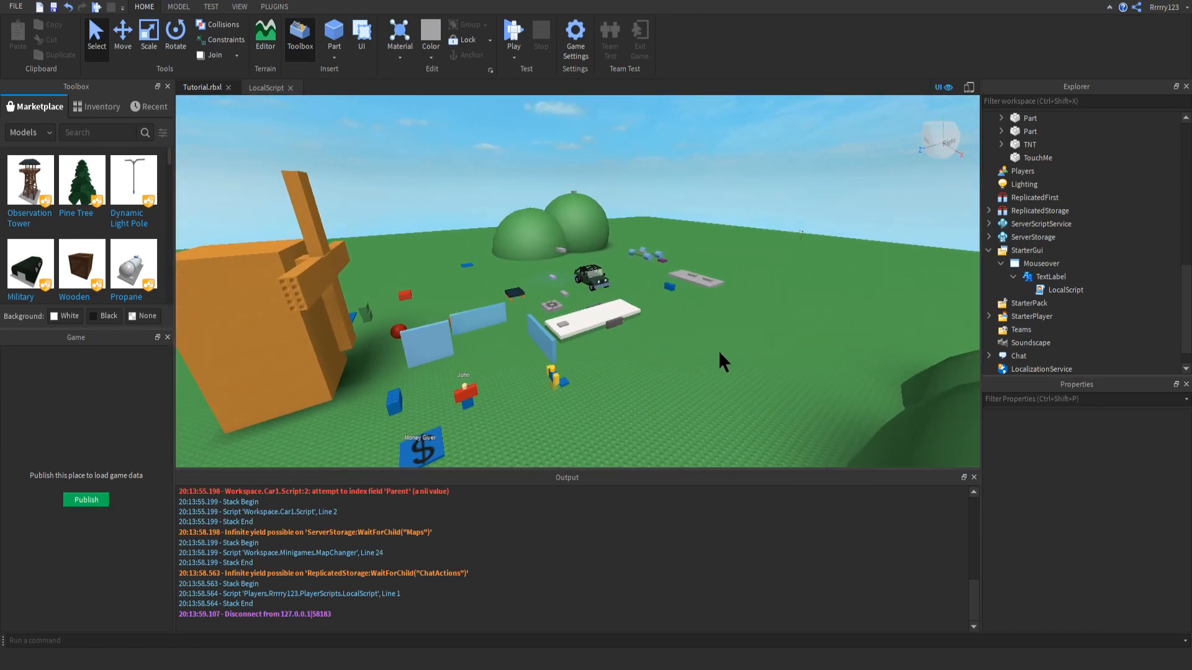
click(265, 87)
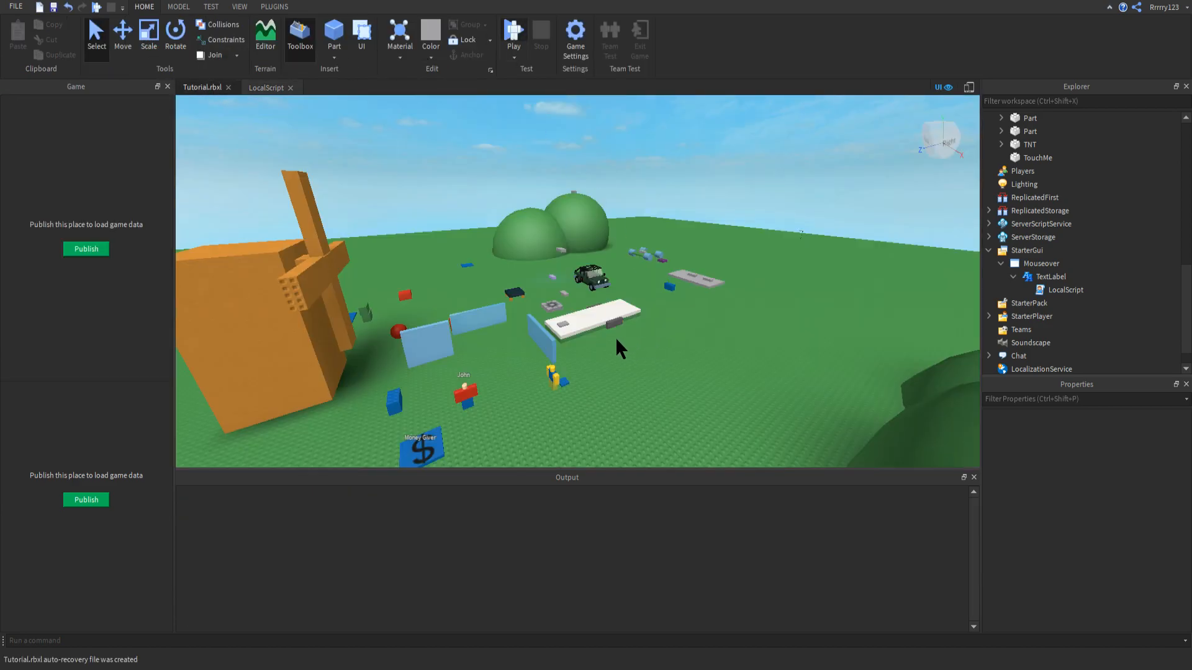
Start a Local Server test with 2 Players and walk Player2 around
click(514, 33)
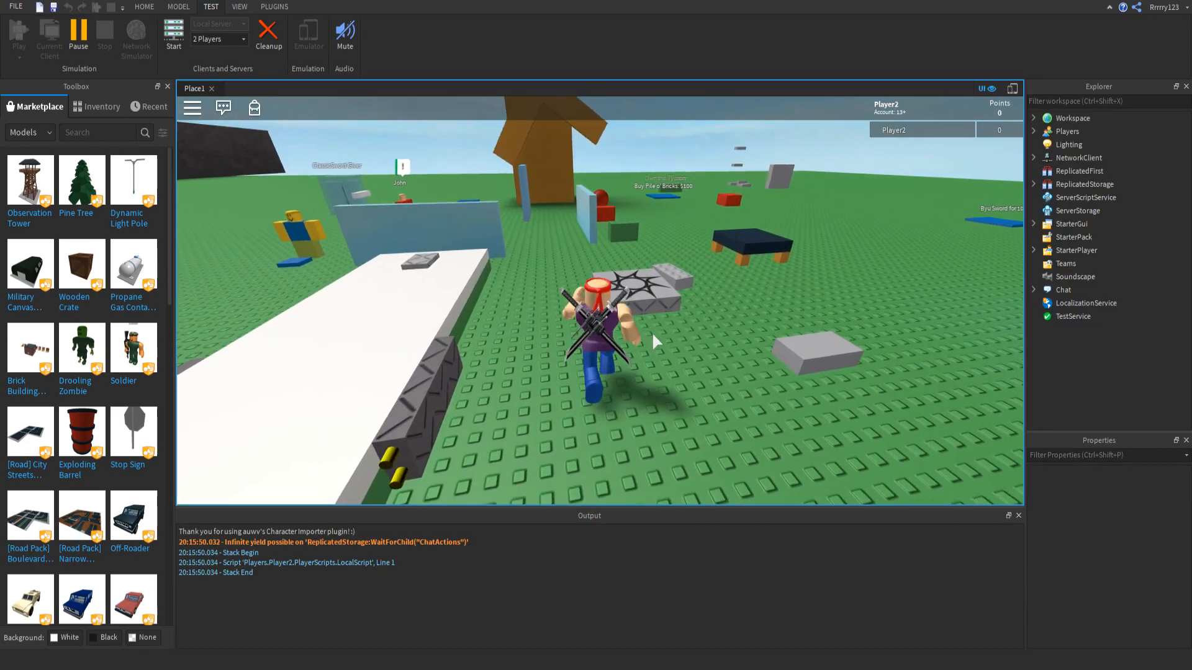
Expand Workspace in the test session and select the grey Part's Mouseover value
click(1035, 118)
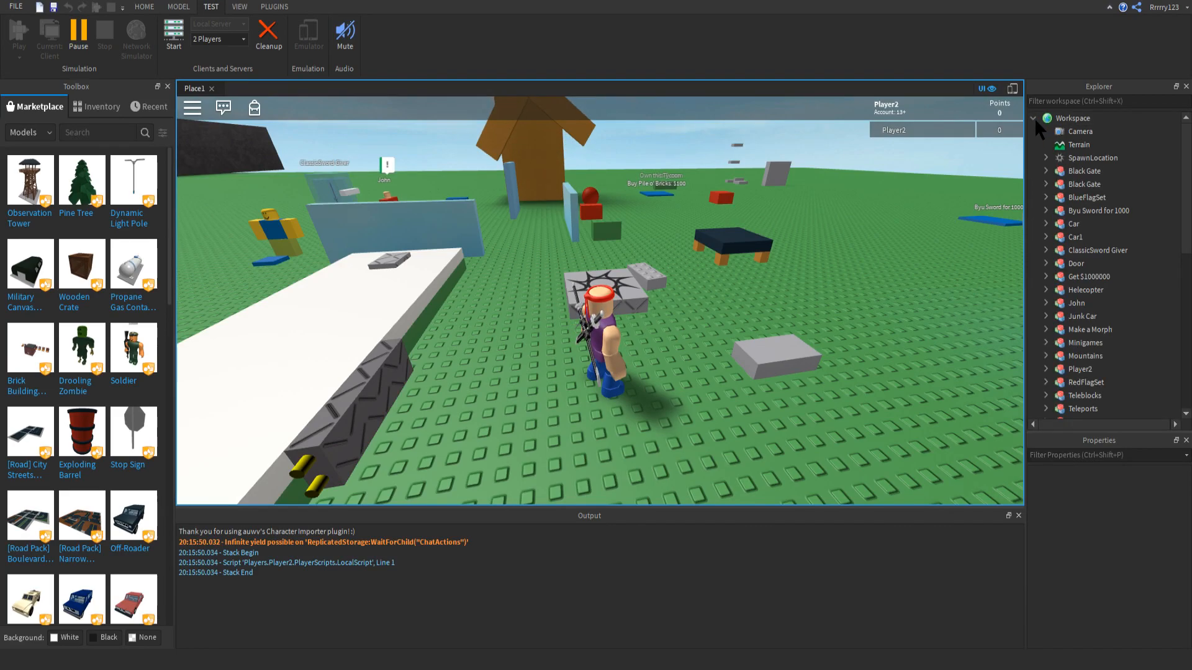
scroll(down, 3)
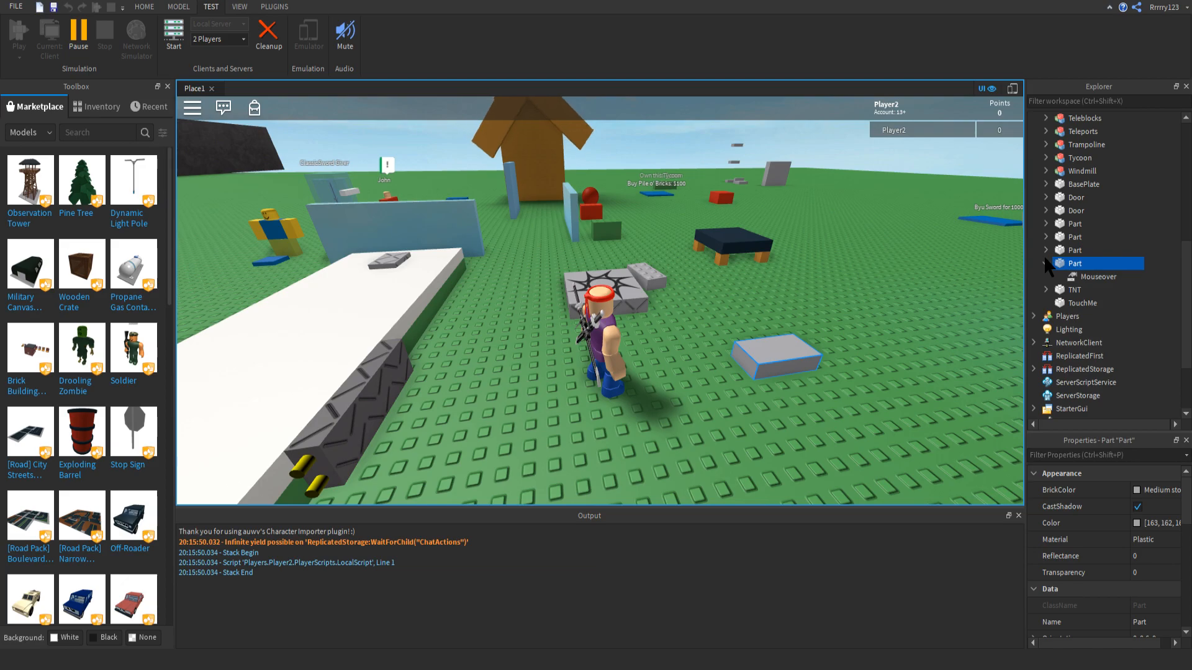
mouse_move(793, 371)
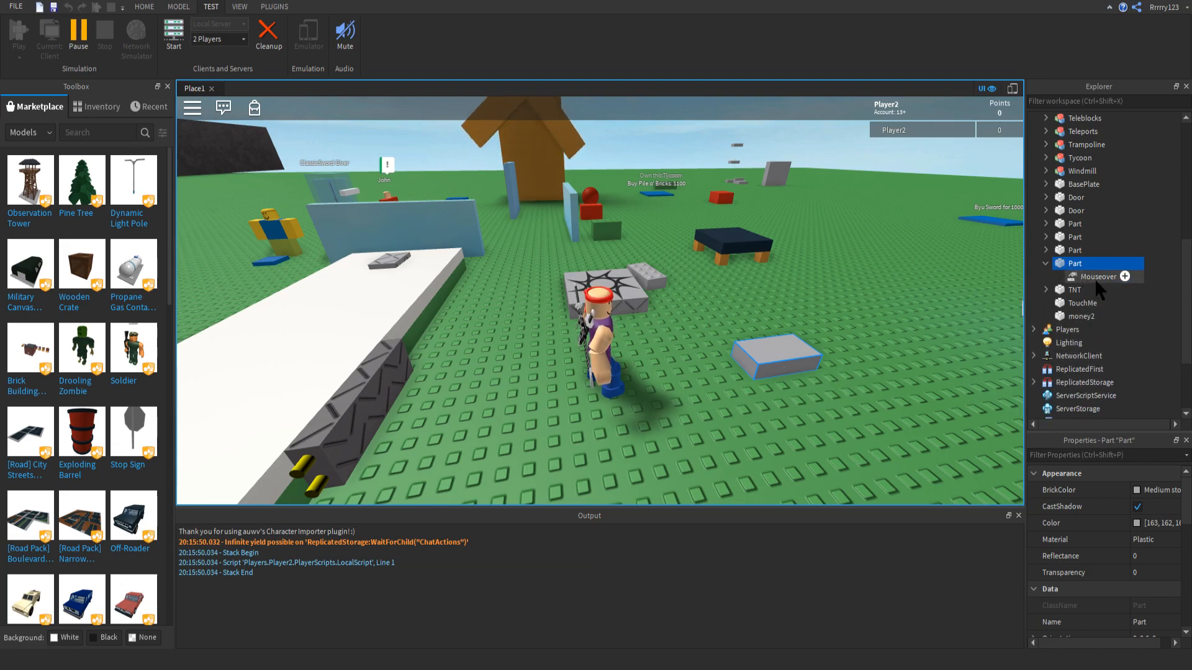
click(1097, 276)
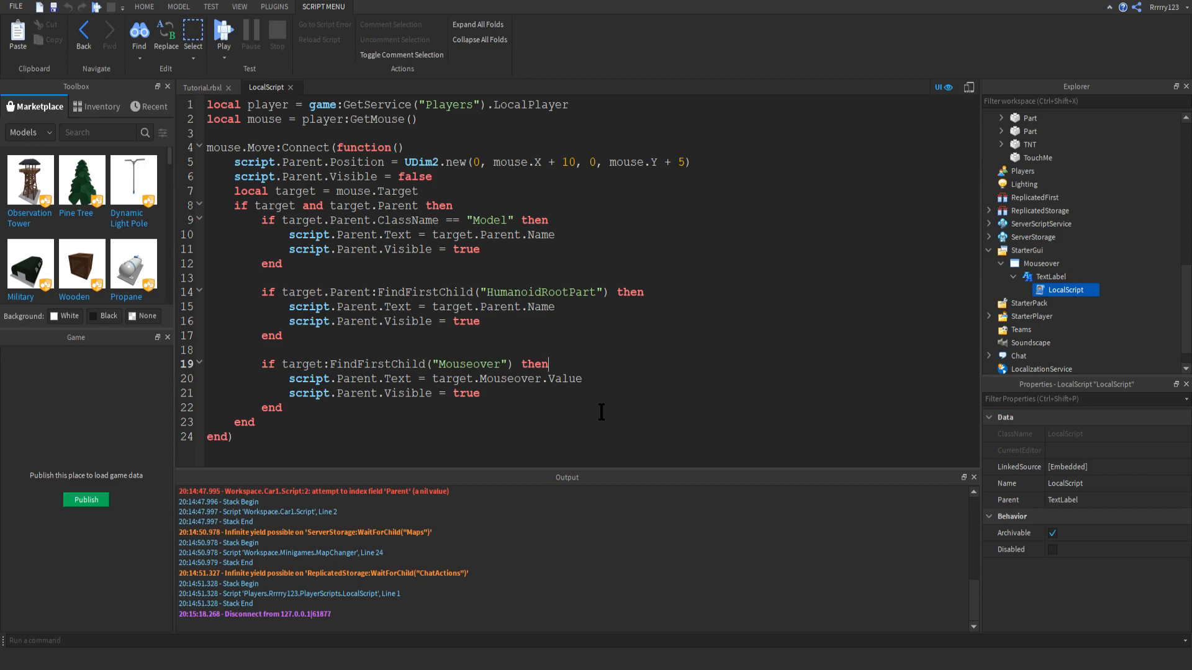
mouse_move(478, 288)
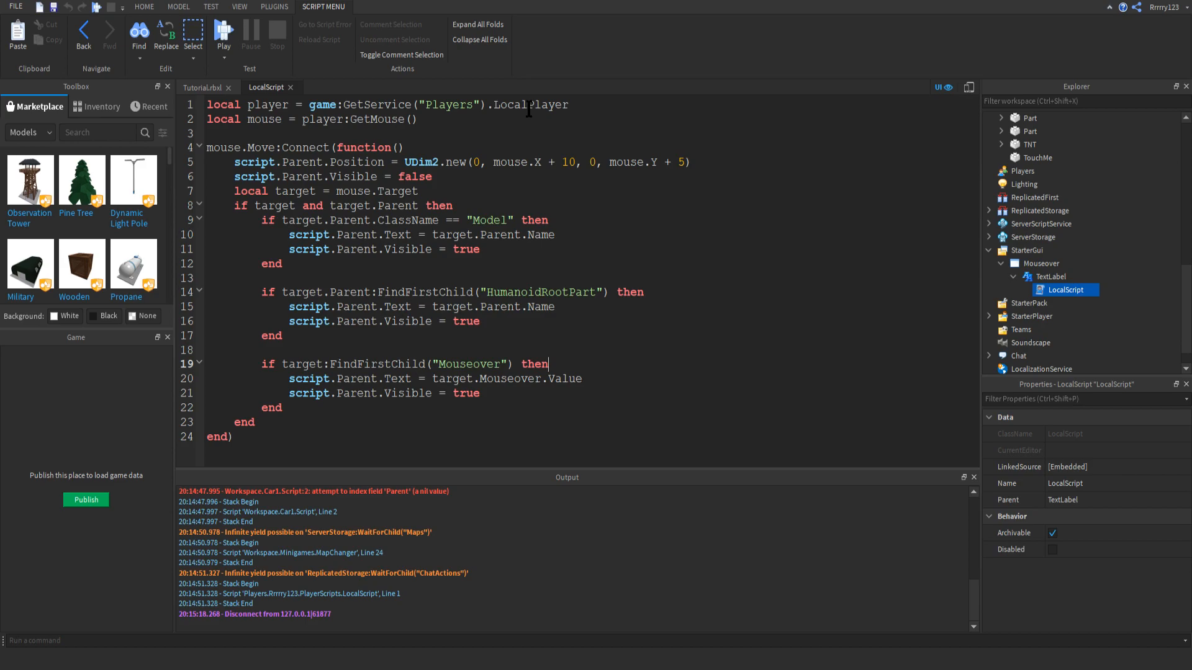
mouse_move(526, 98)
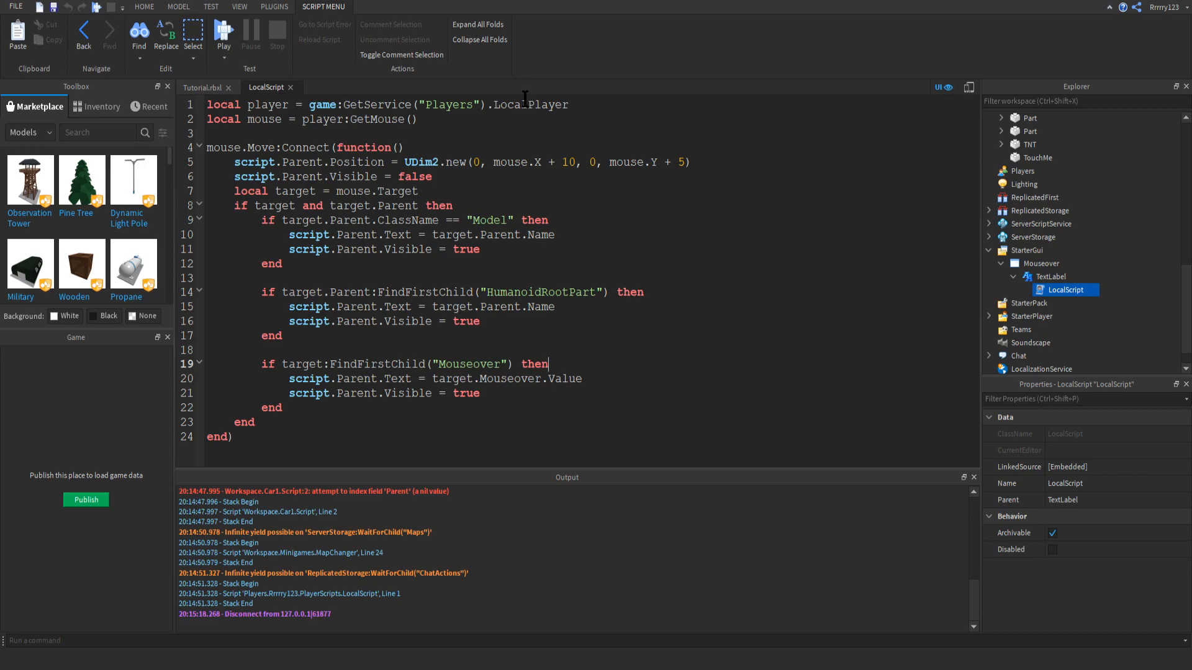
mouse_move(554, 439)
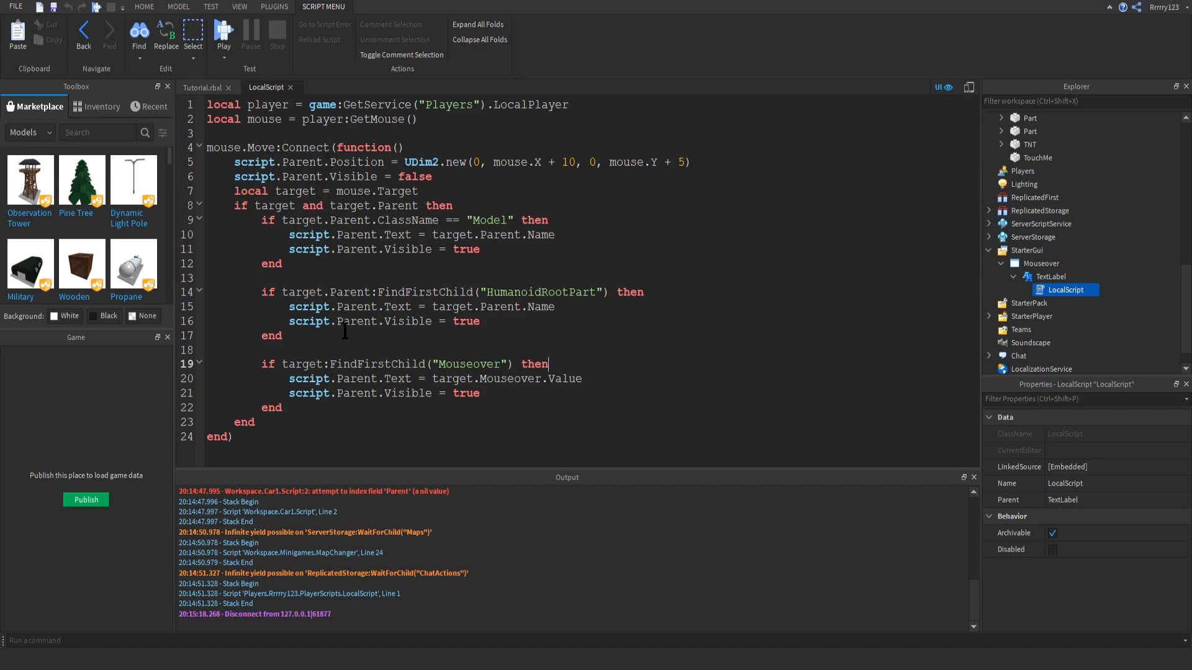
mouse_move(349, 393)
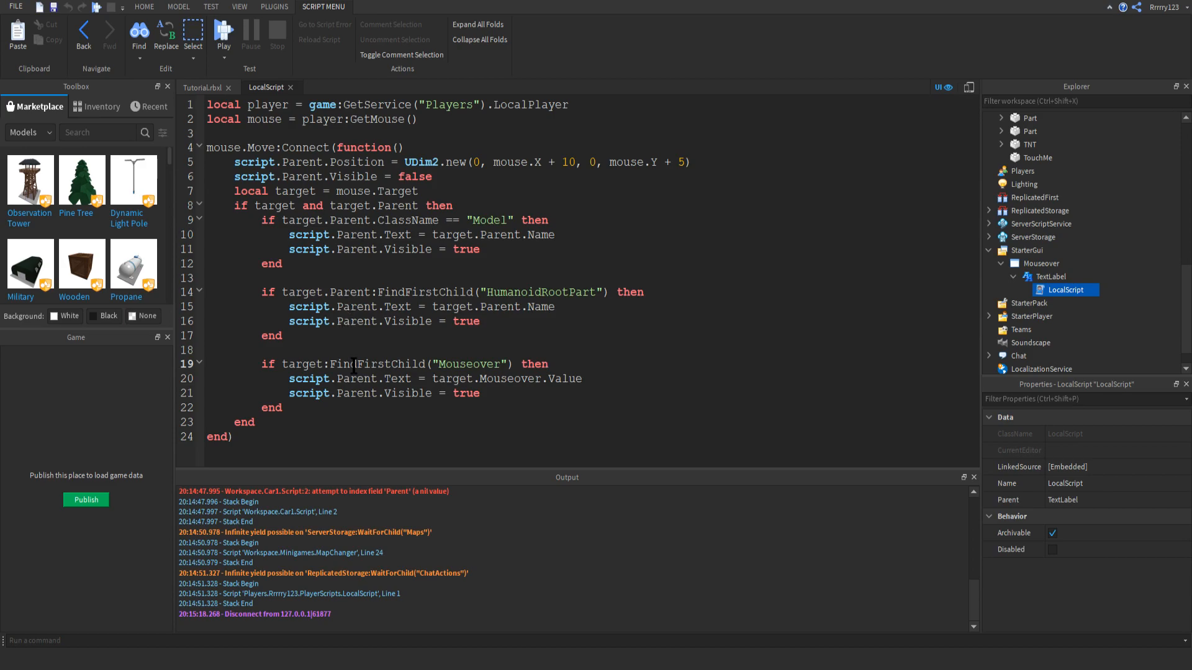
click(321, 190)
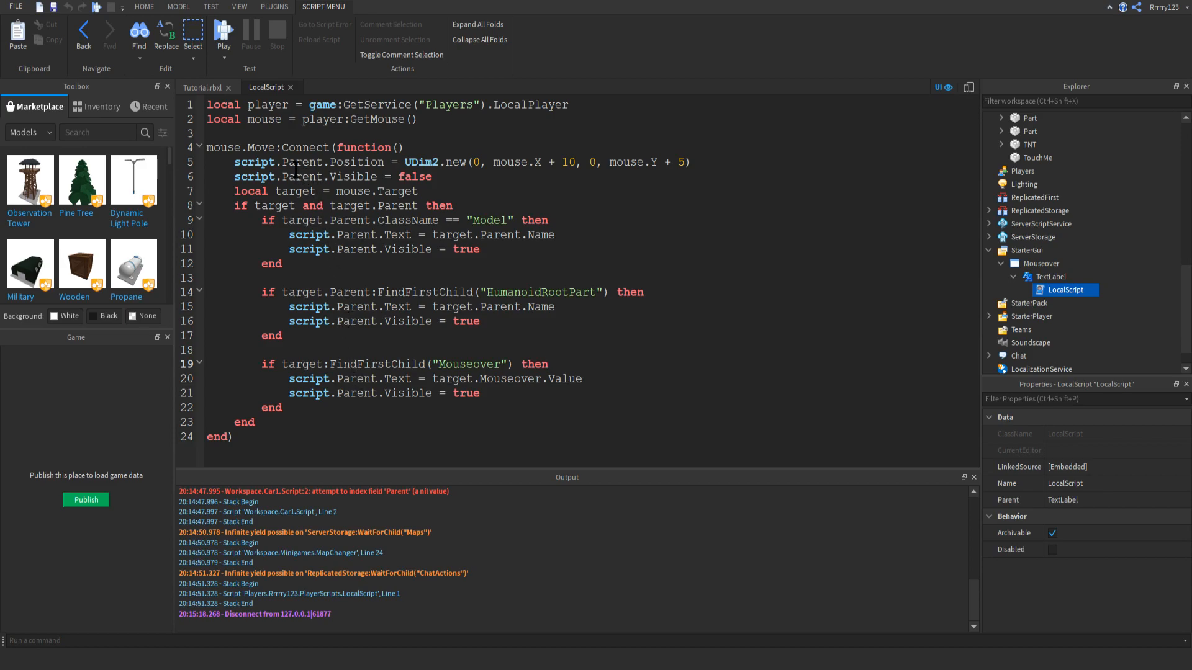
double_click(254, 162)
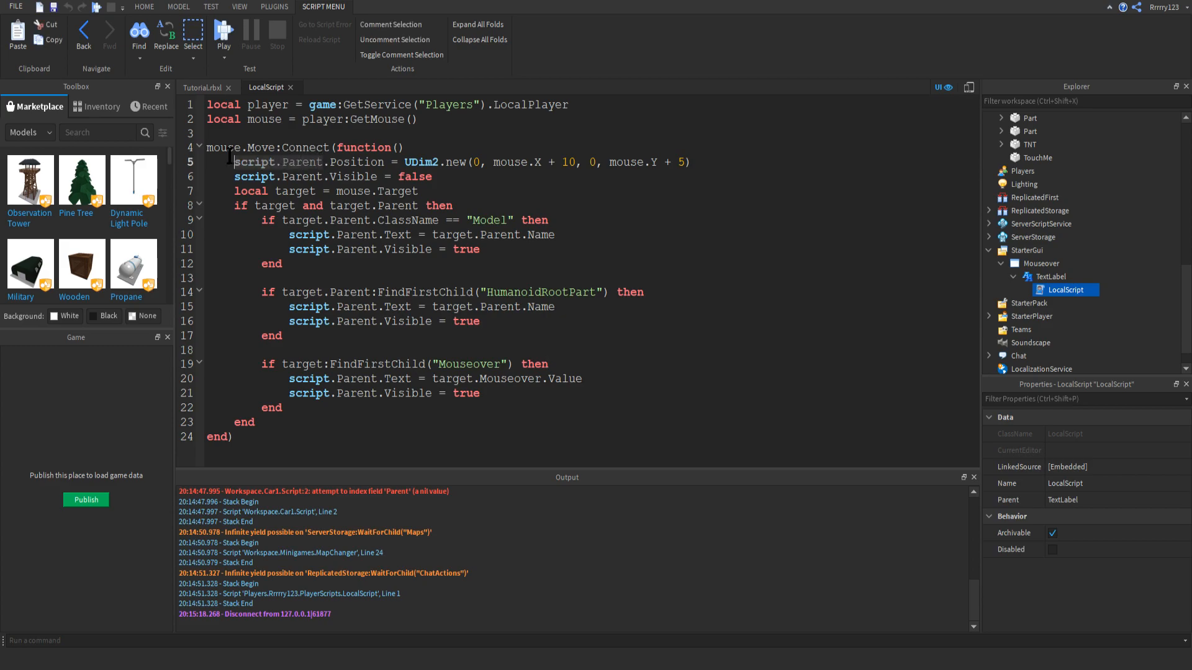
click(1053, 275)
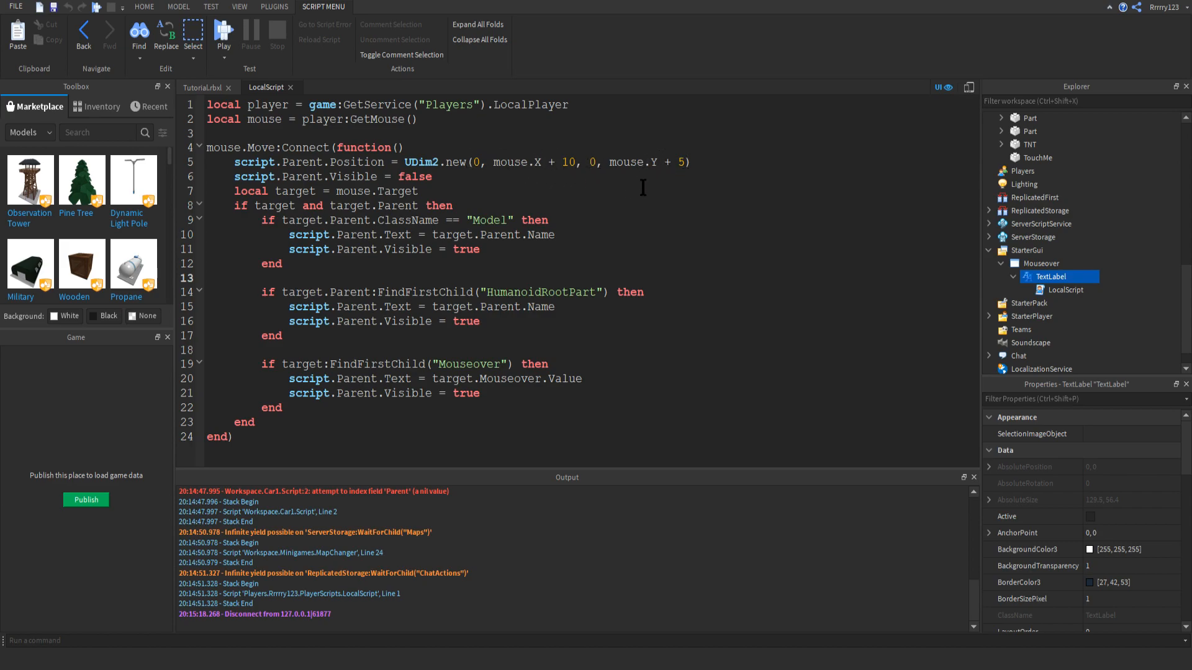
mouse_move(627, 193)
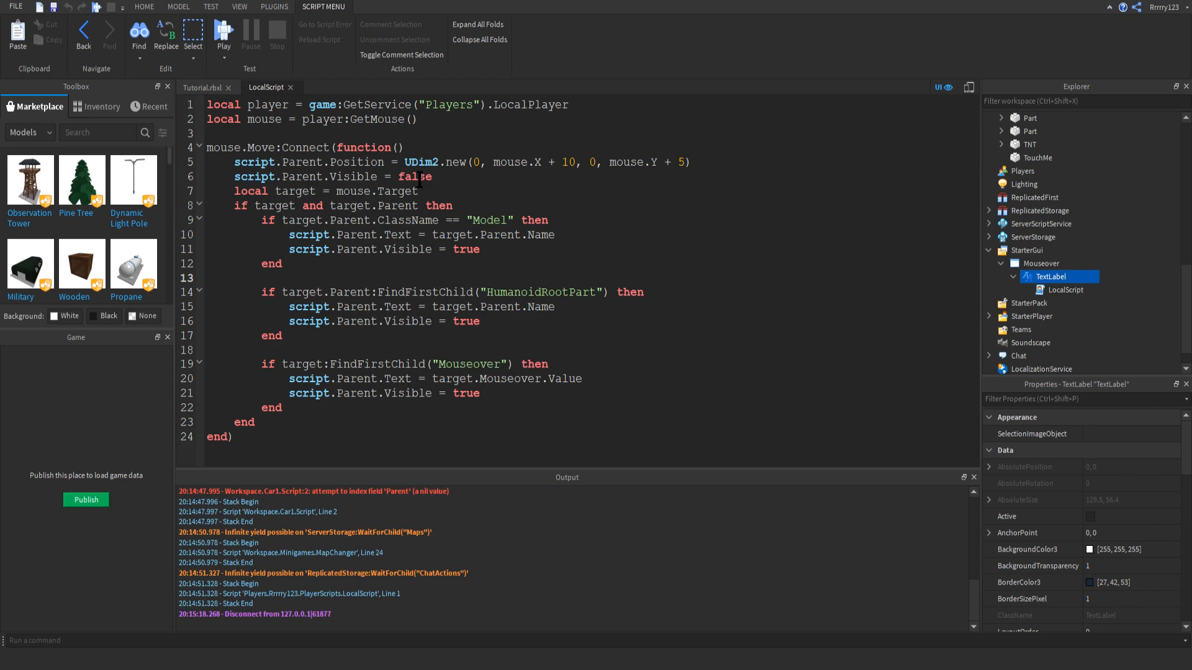
mouse_move(494, 200)
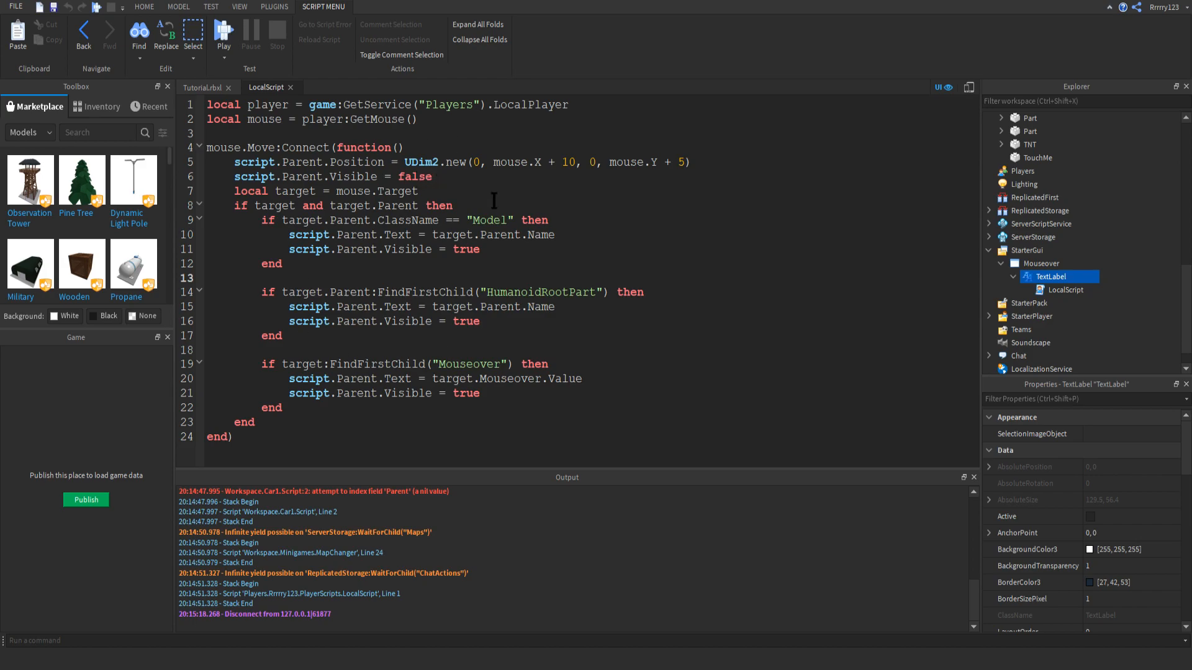
mouse_move(530, 204)
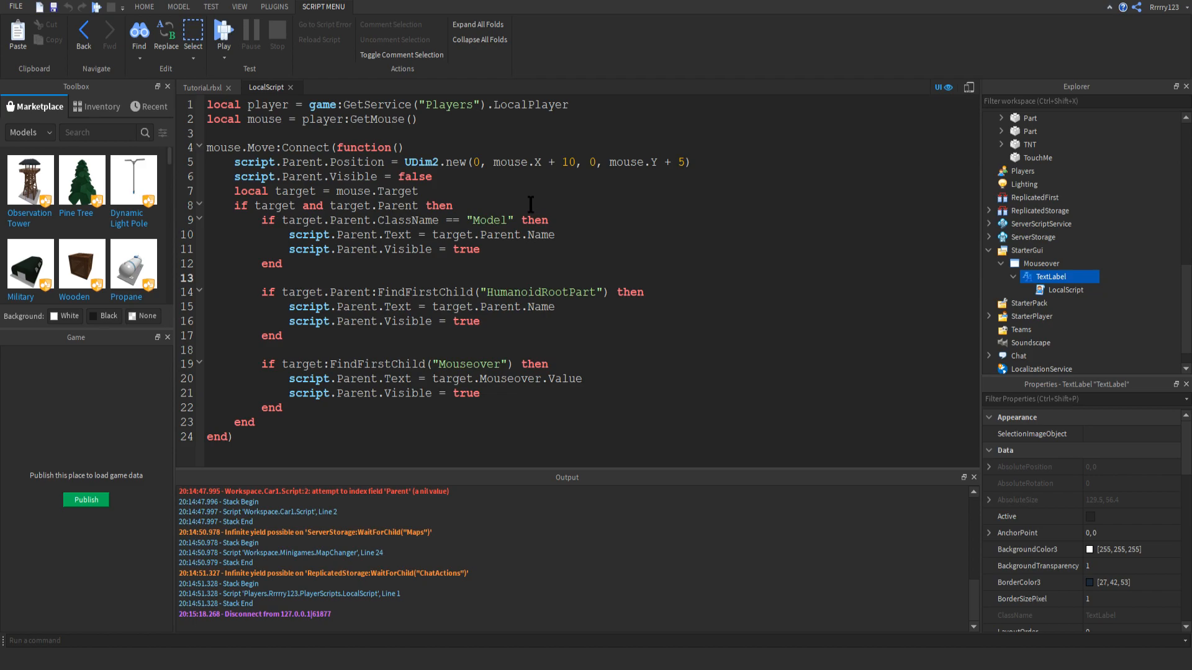
mouse_move(521, 204)
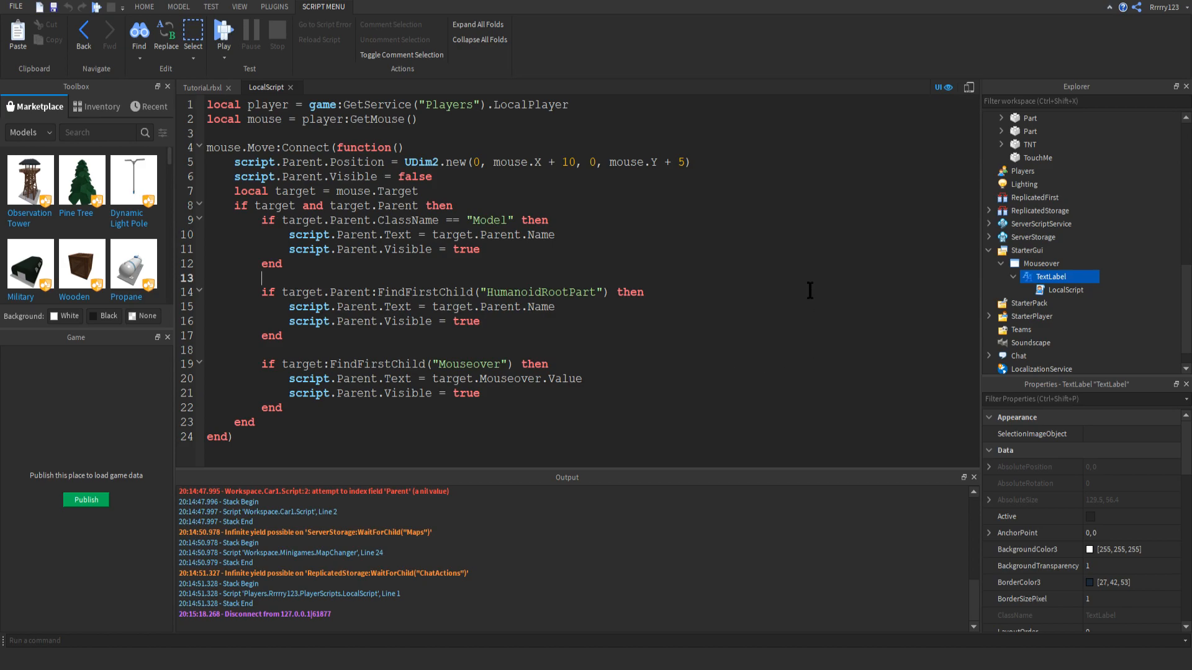
mouse_move(595, 283)
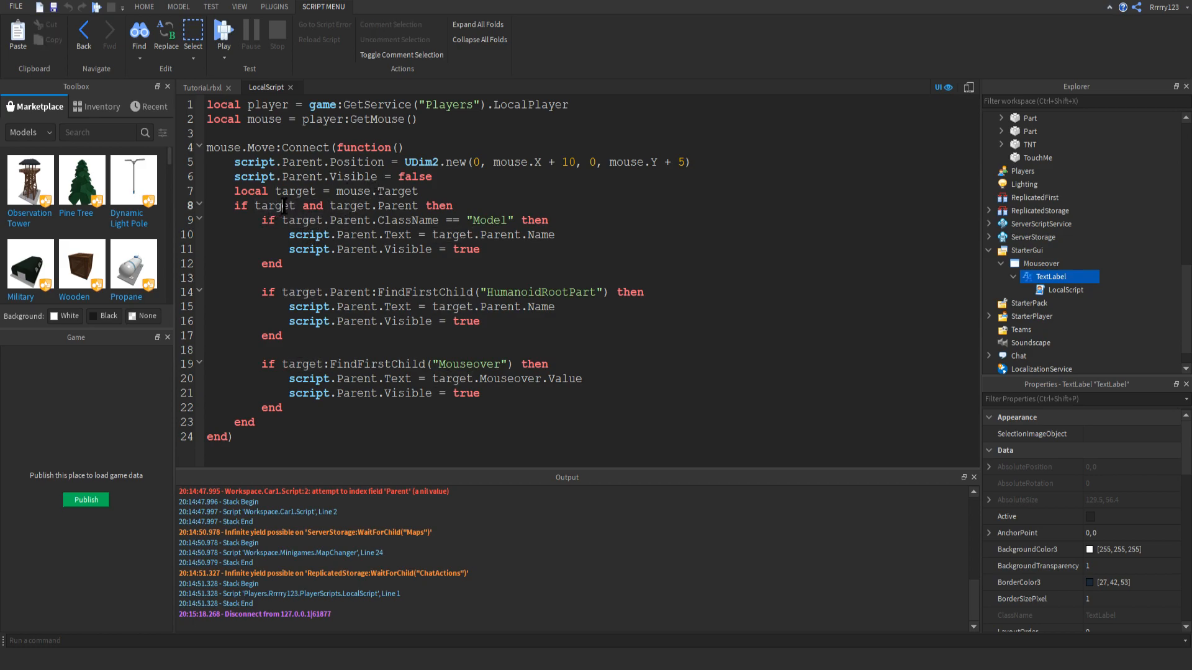
Highlight every use of the target variable in the LocalScript
double_click(295, 191)
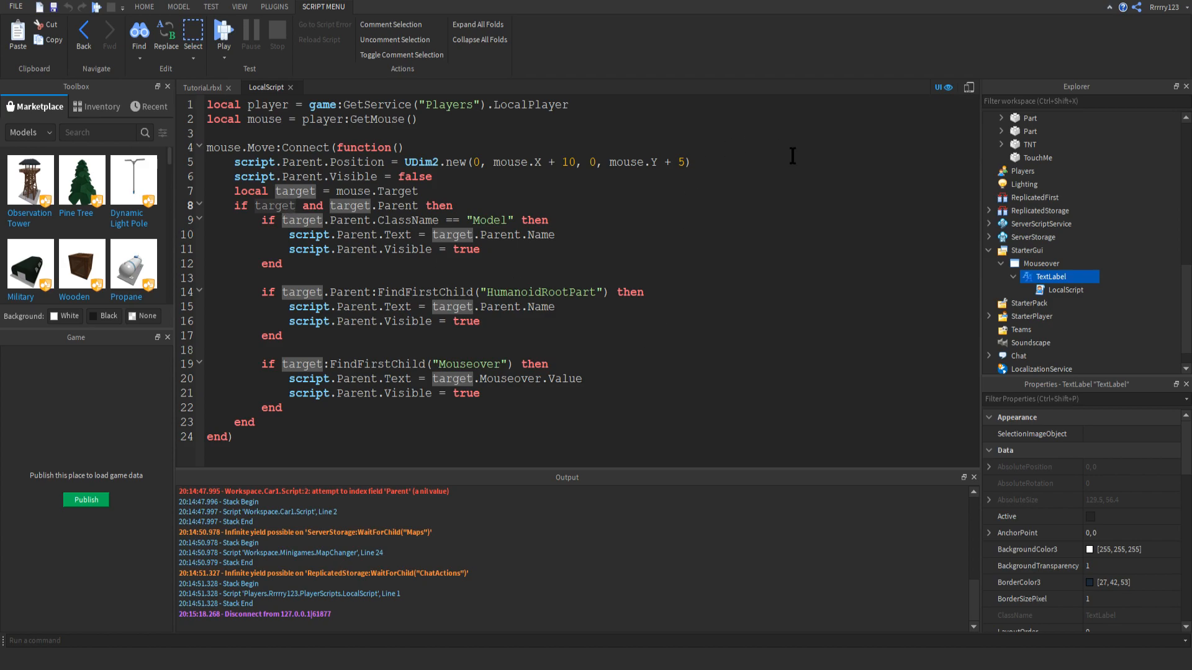
mouse_move(356, 206)
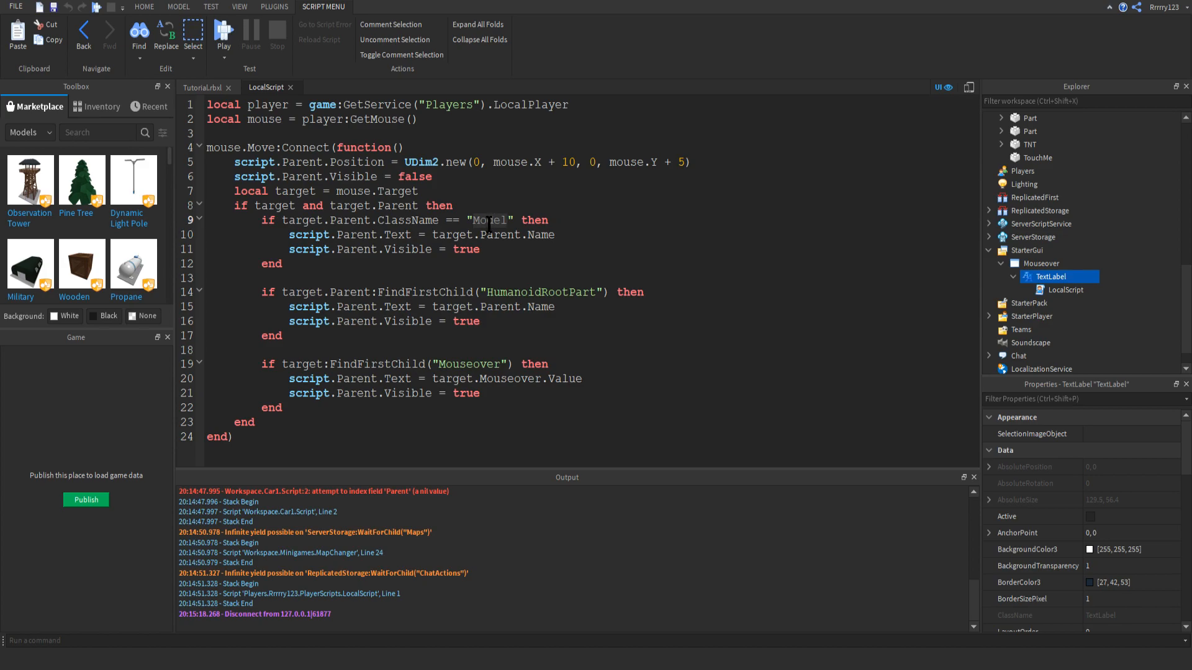
mouse_move(509, 244)
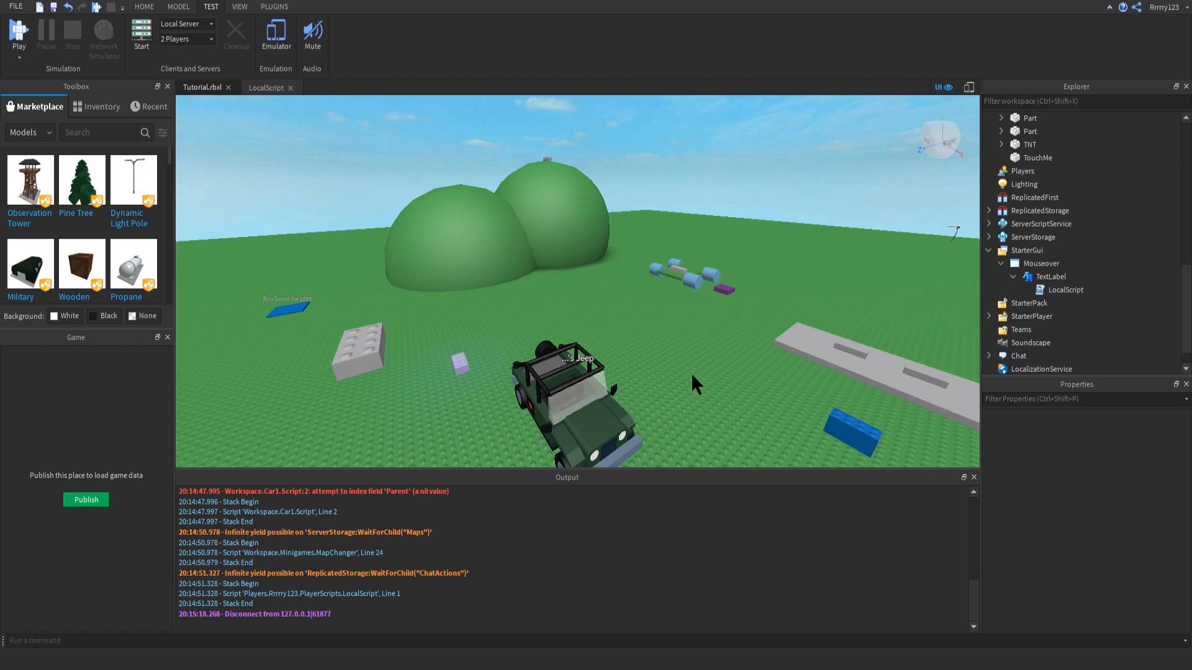
Select the jeep and expand Car1 to show its Script and nested Car model
click(989, 118)
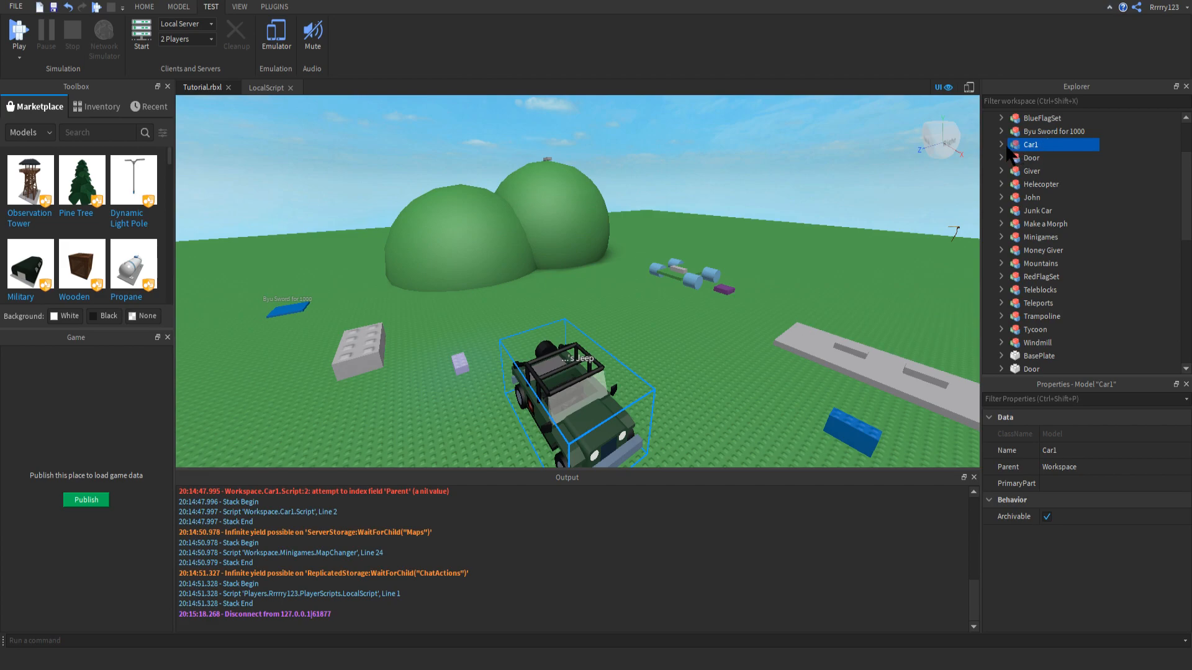
click(1002, 144)
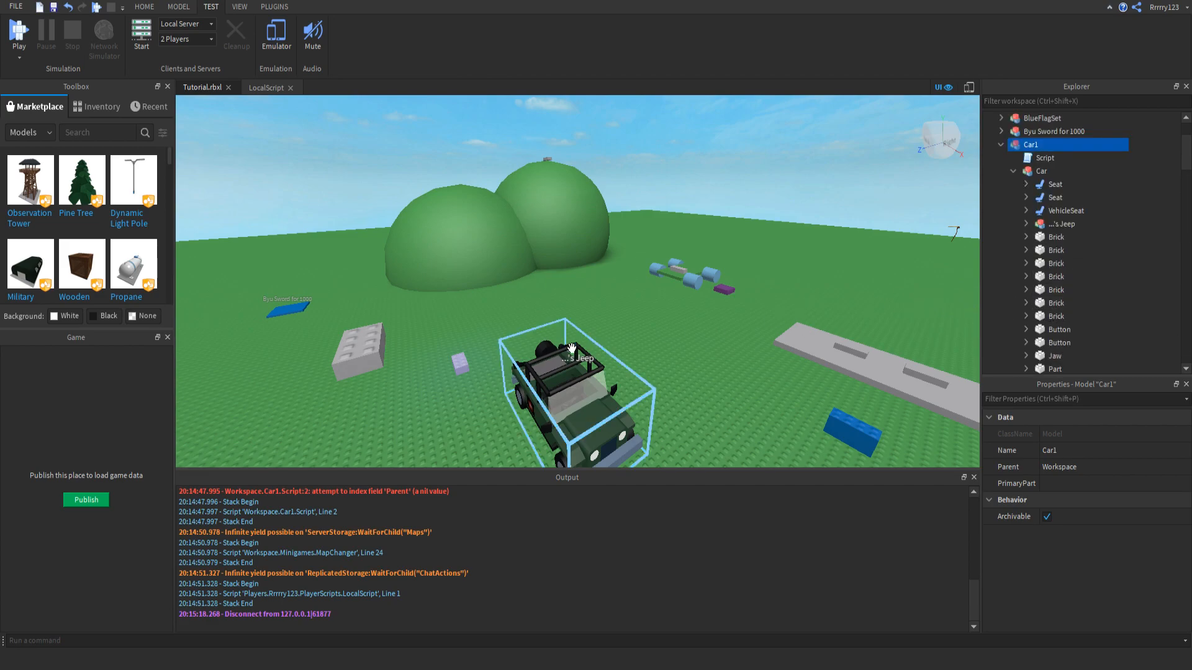
click(265, 87)
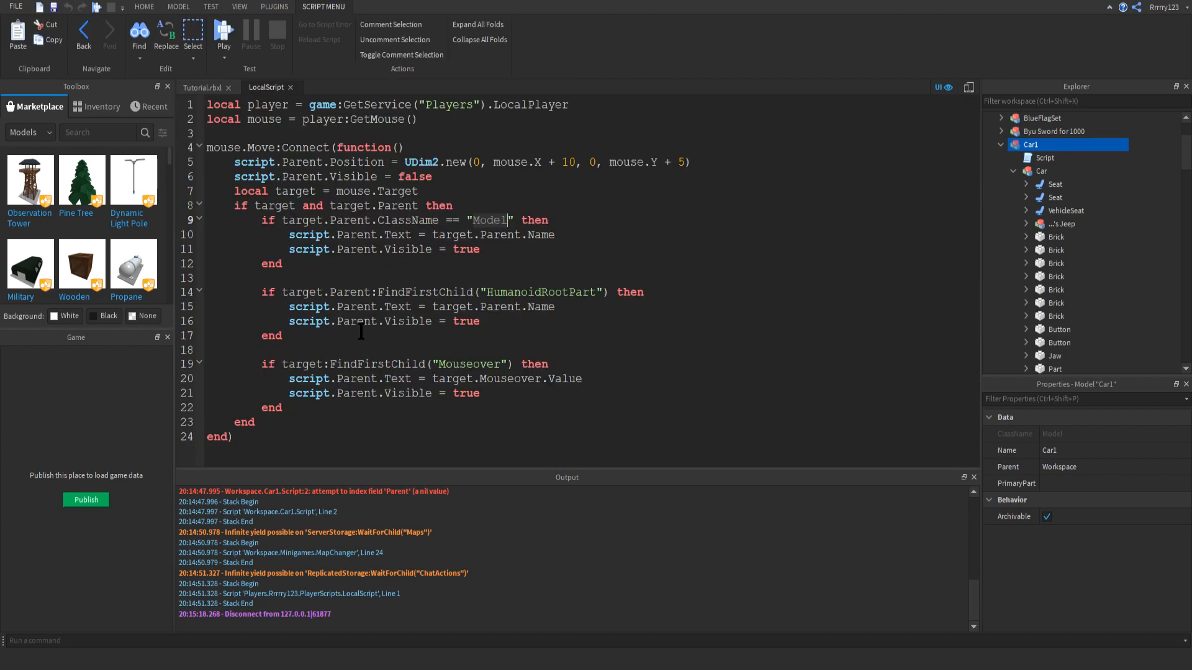
mouse_move(321, 346)
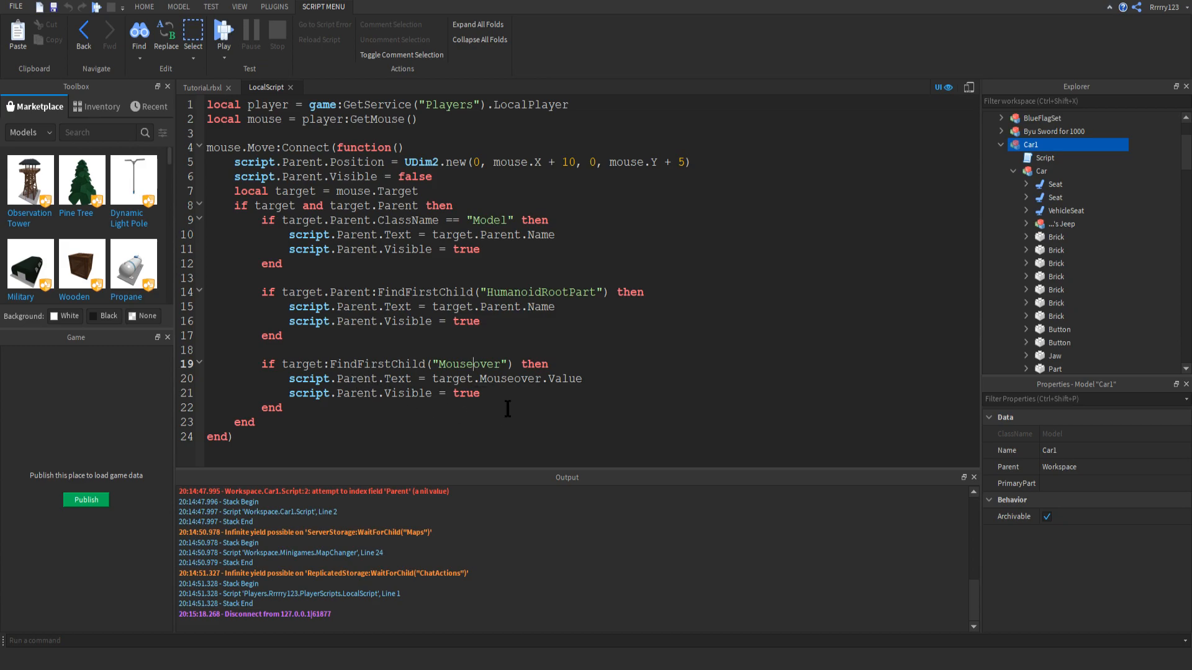
mouse_move(495, 401)
text(--[[]])
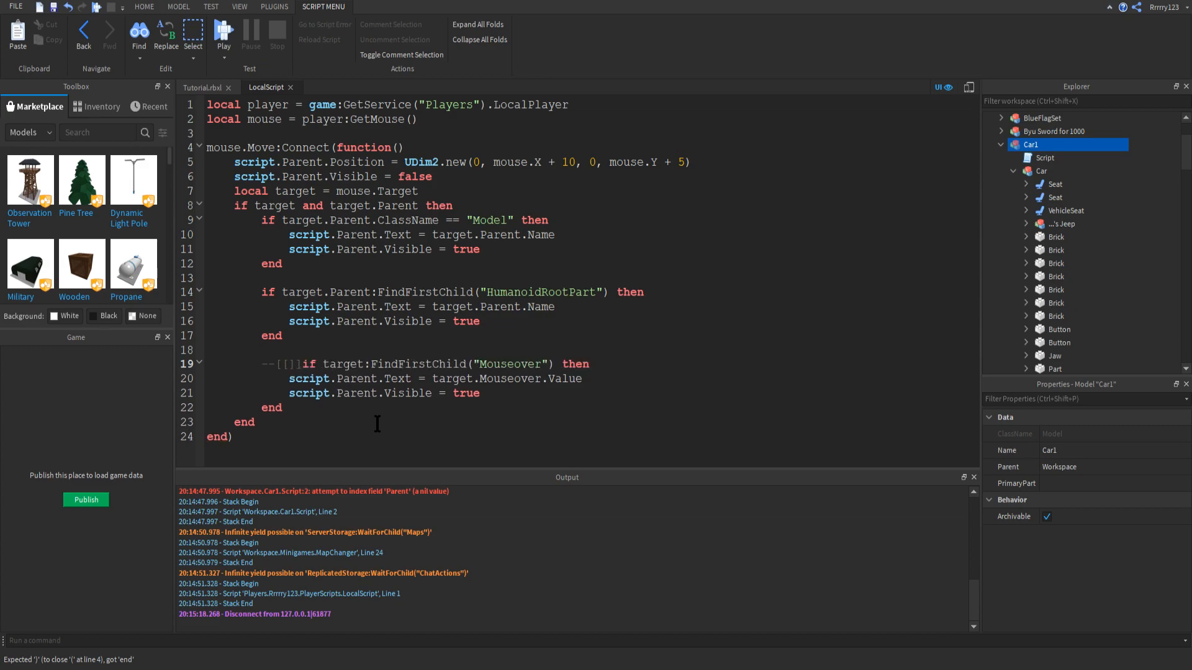
mouse_move(408, 408)
text(]])
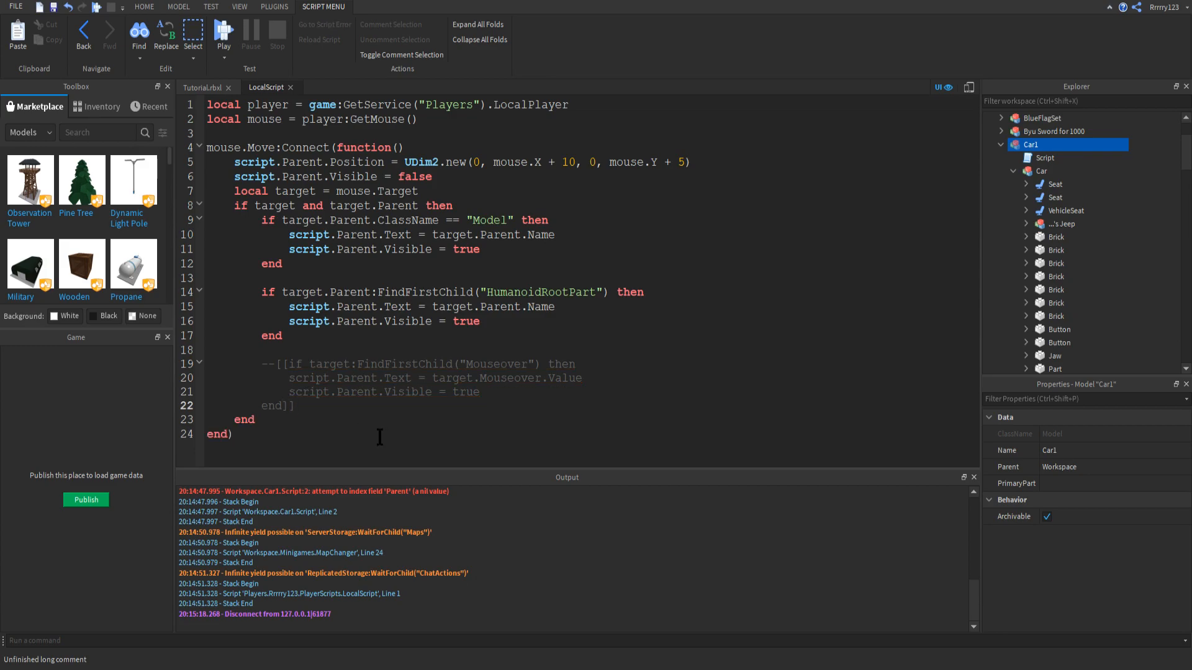
mouse_move(411, 398)
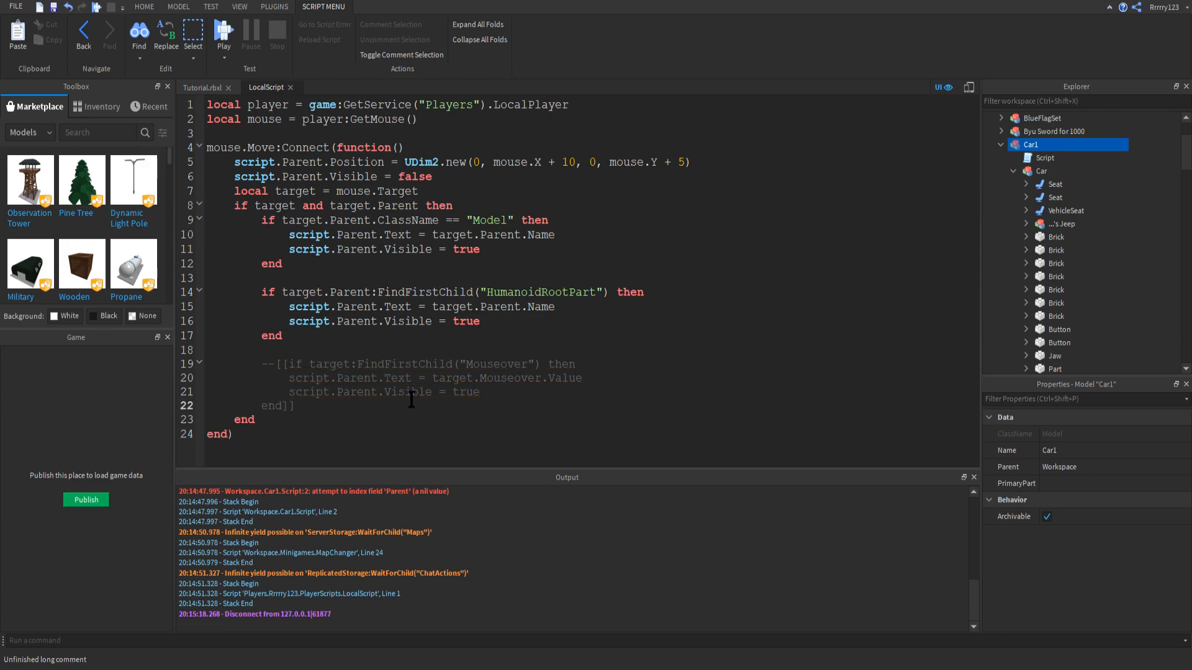
drag(283, 364, 479, 392)
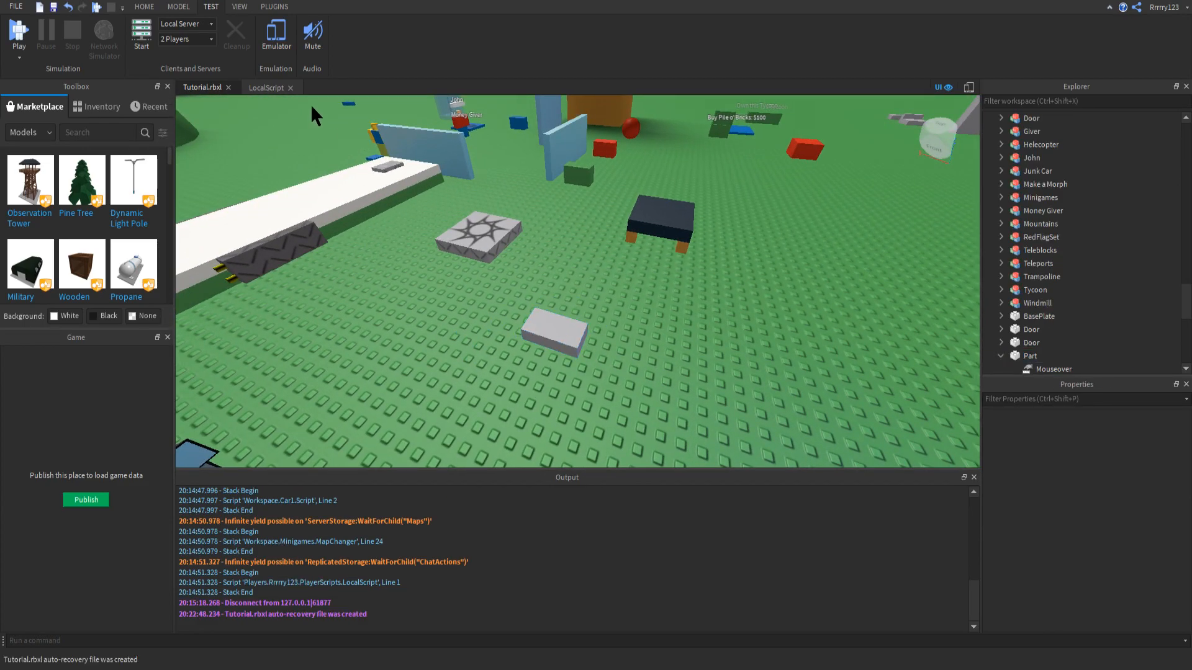
click(266, 87)
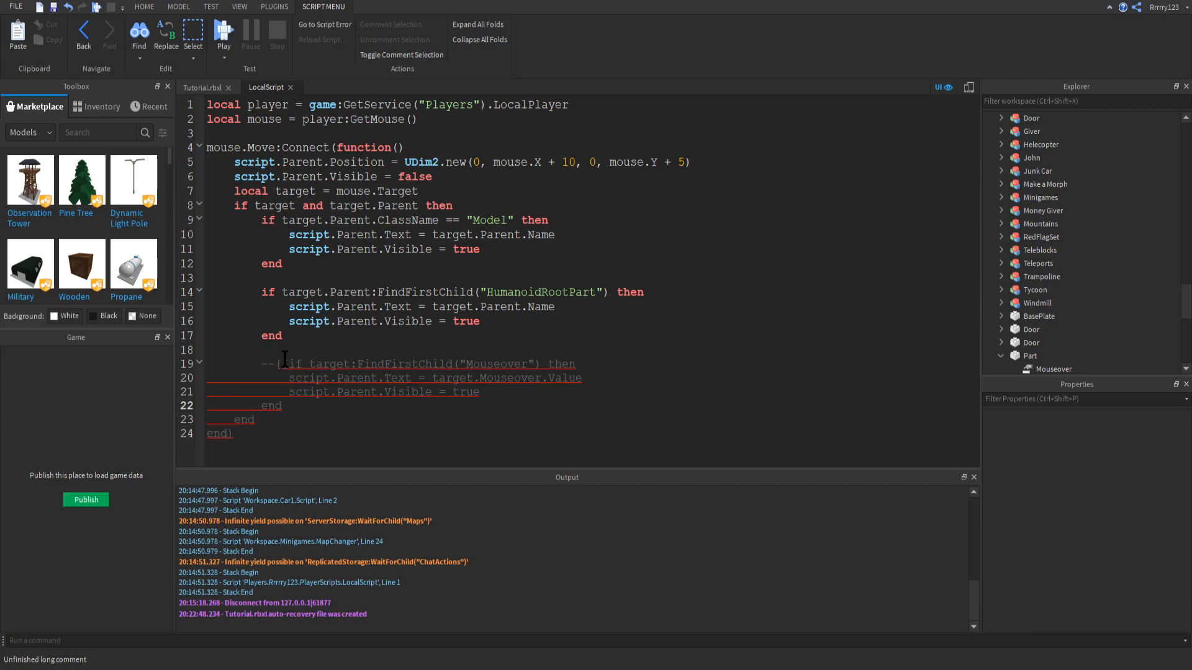
click(395, 40)
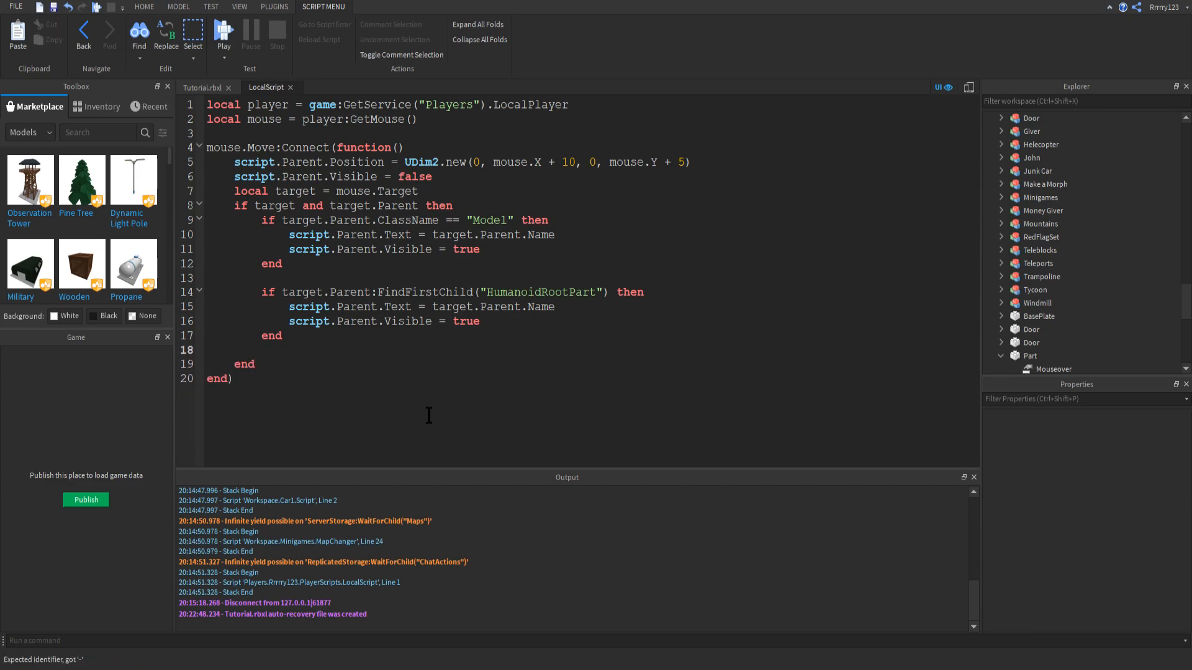
text(if target:FindFirstChild("Mouseover") then)
text(script.Parent.Text = target.Mouseover.Value)
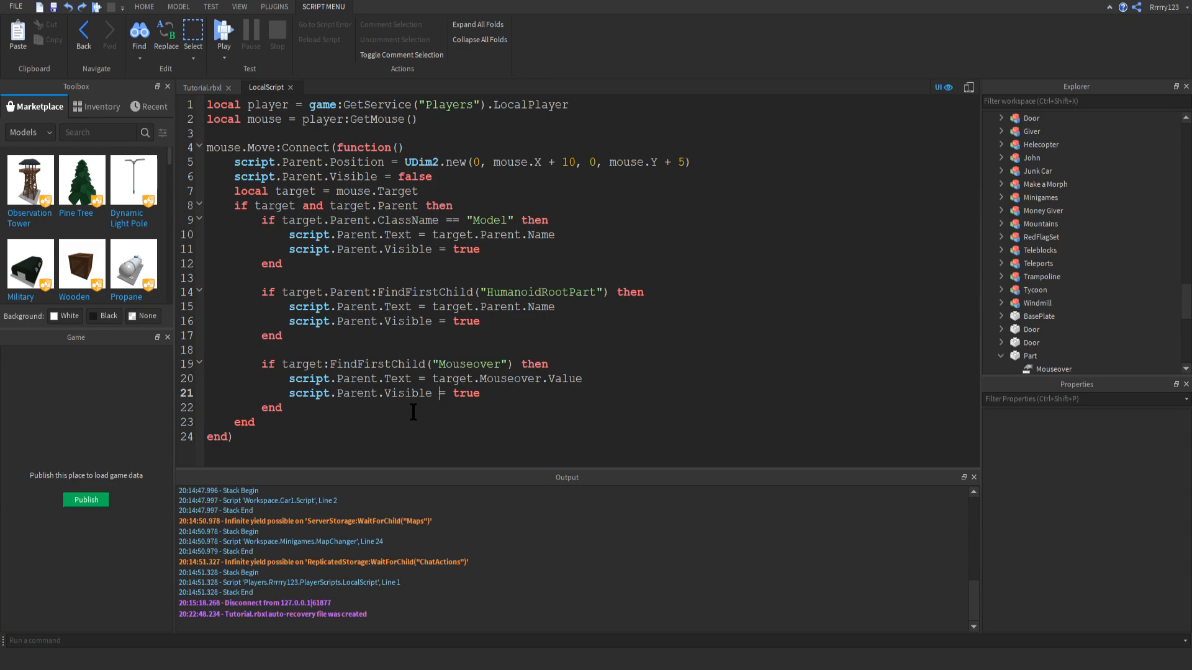
mouse_move(414, 411)
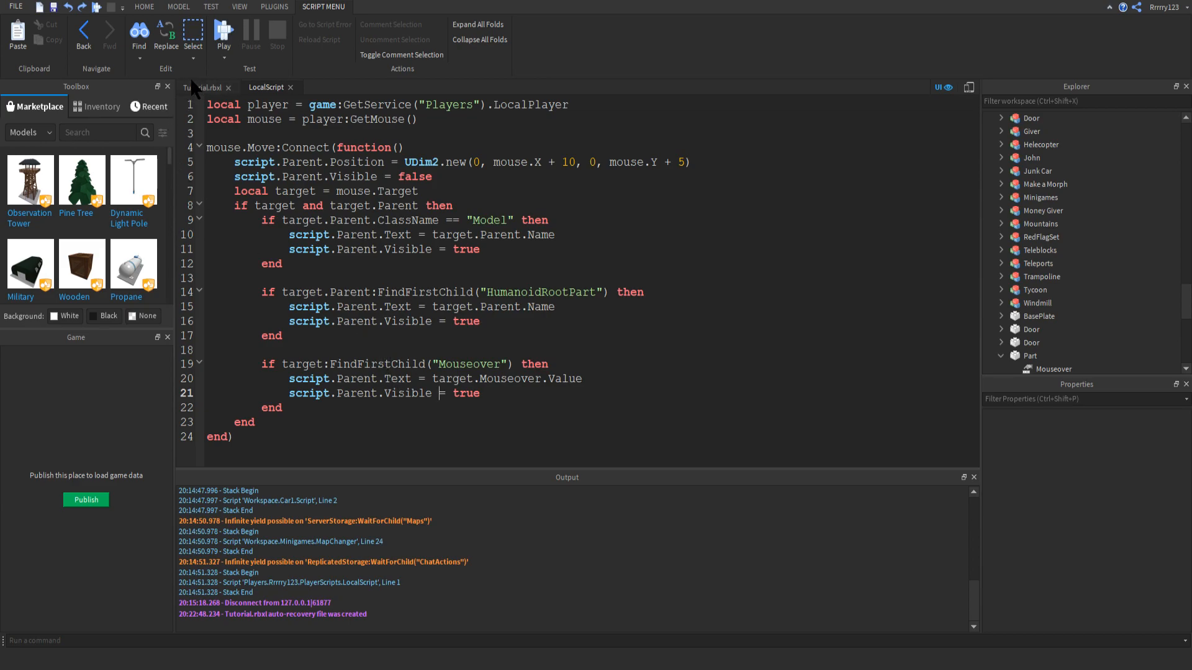
In the Tutorial scene, inspect the Part's Mouseover value and select the grey brick
click(18, 34)
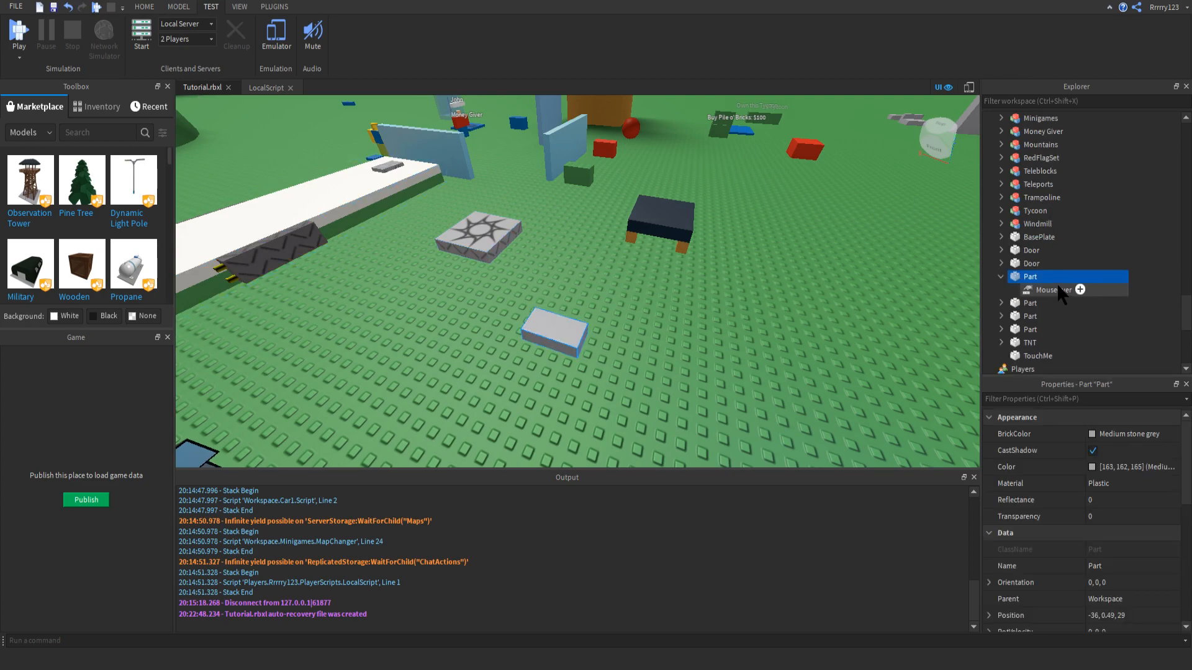
click(1054, 289)
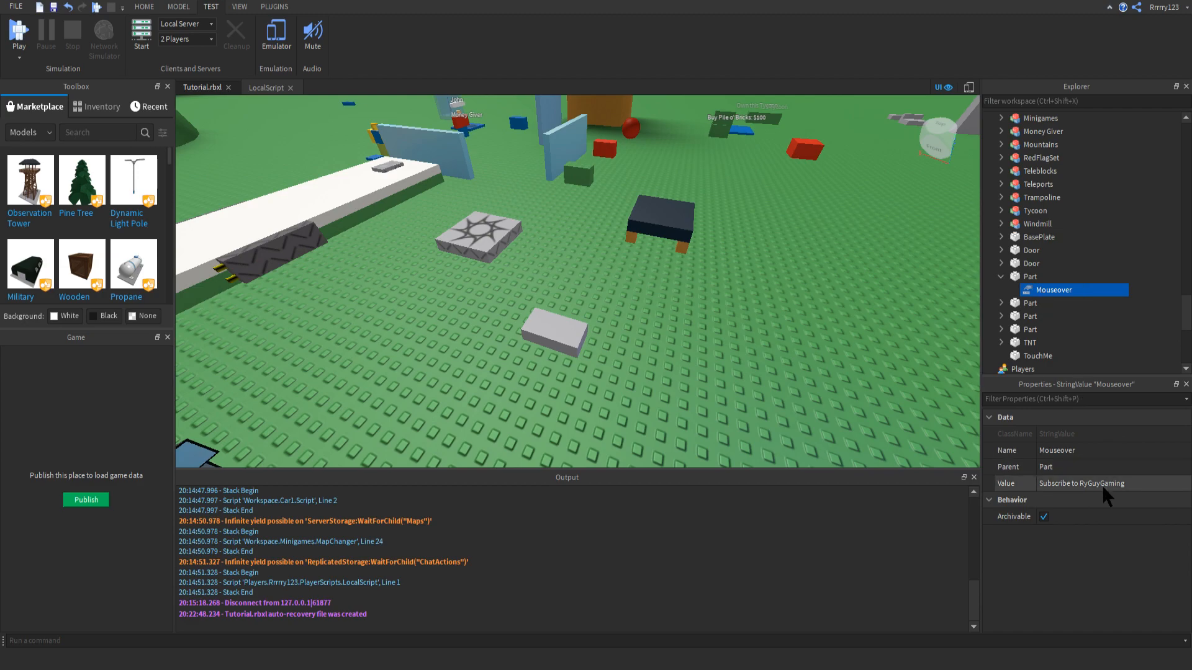
click(660, 224)
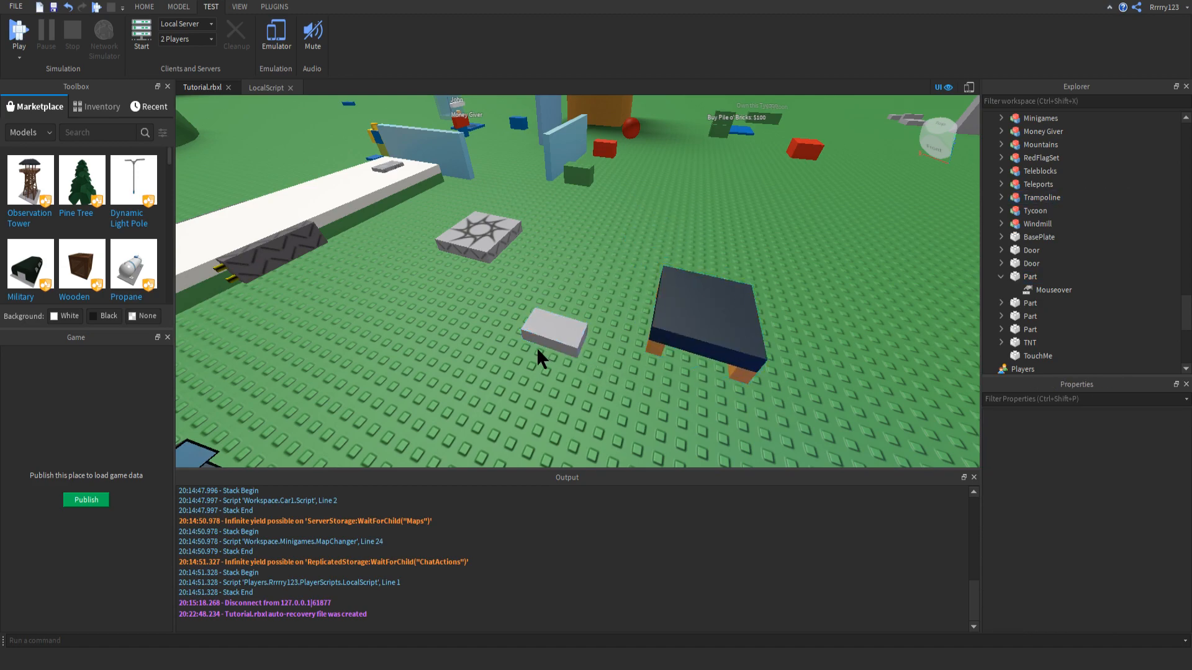
click(552, 332)
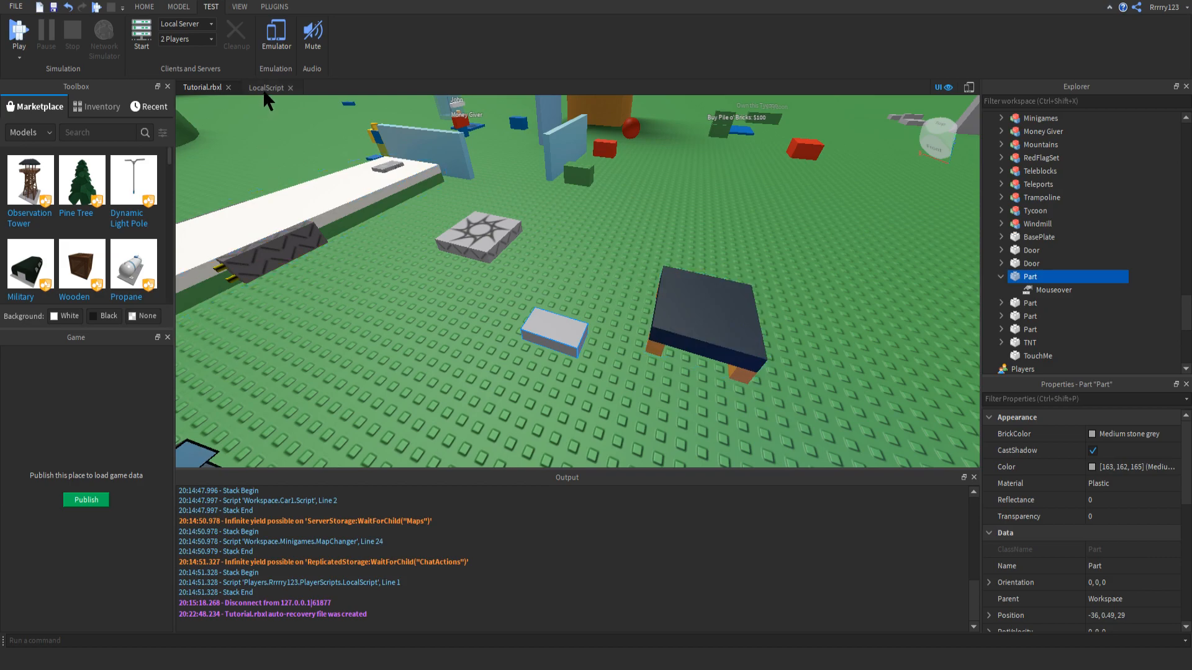
click(266, 87)
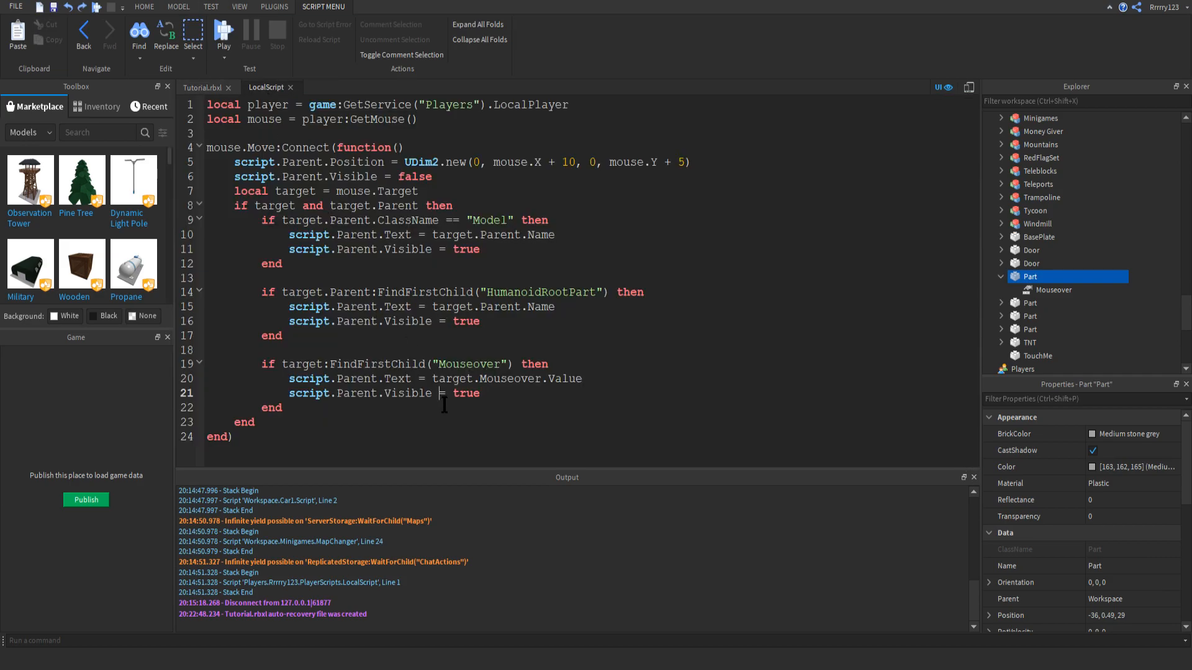
mouse_move(437, 407)
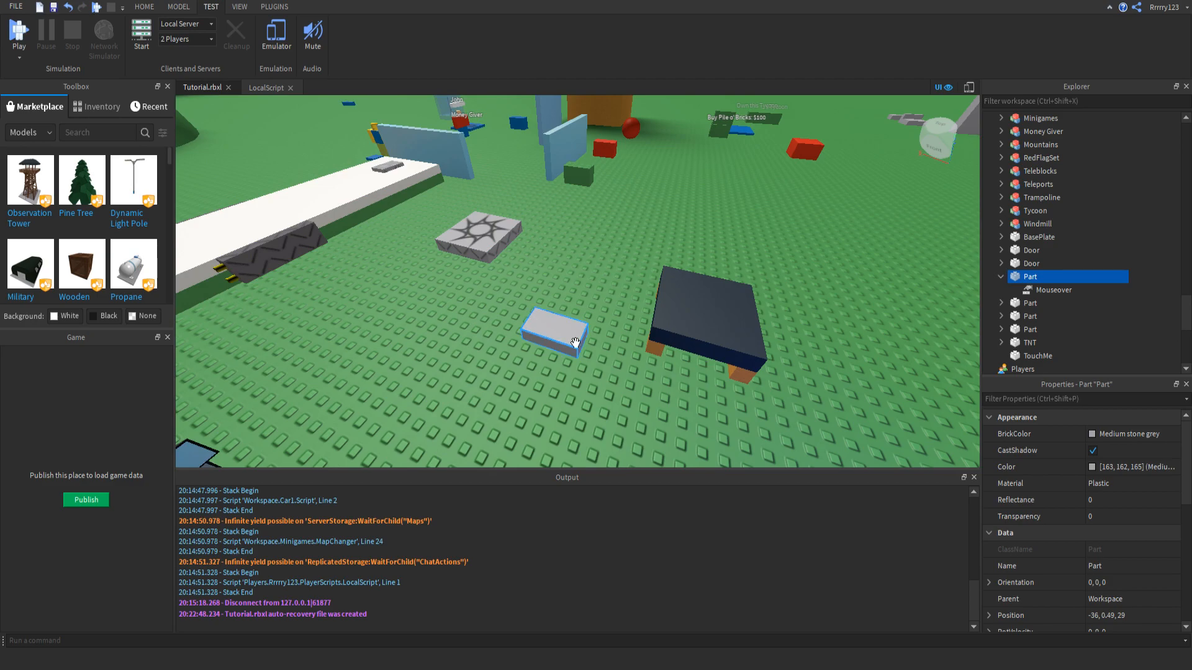
Recheck the Part's Mouseover StringValue, ending in the Tutorial place's 3D scene
click(1055, 290)
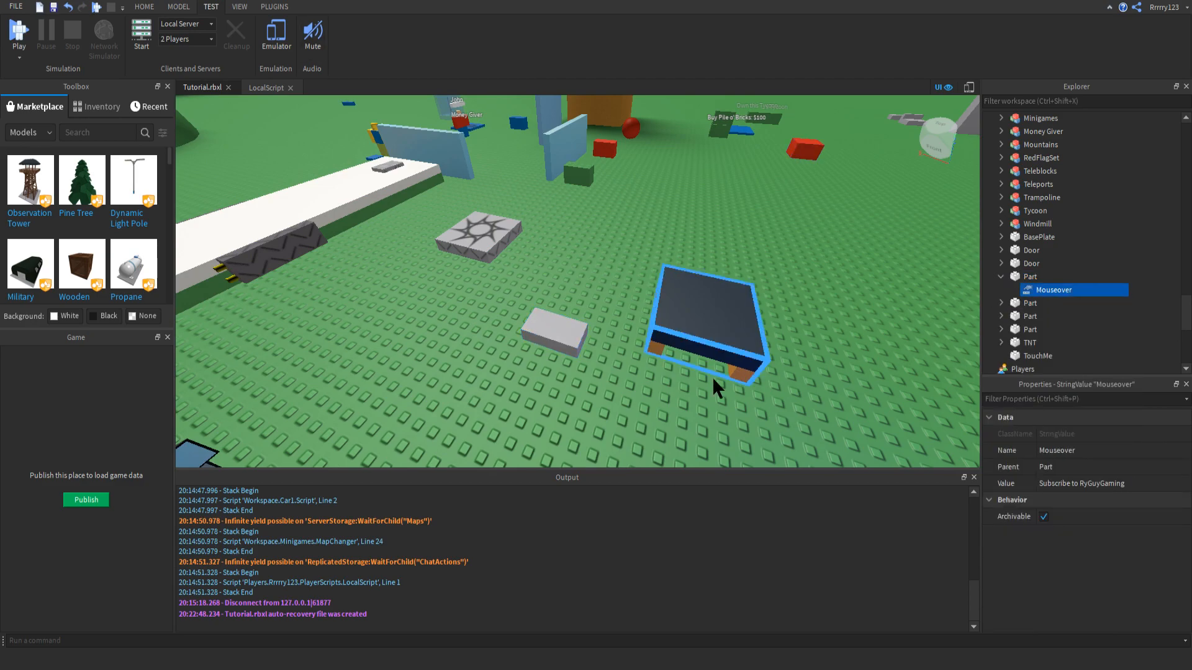
click(265, 87)
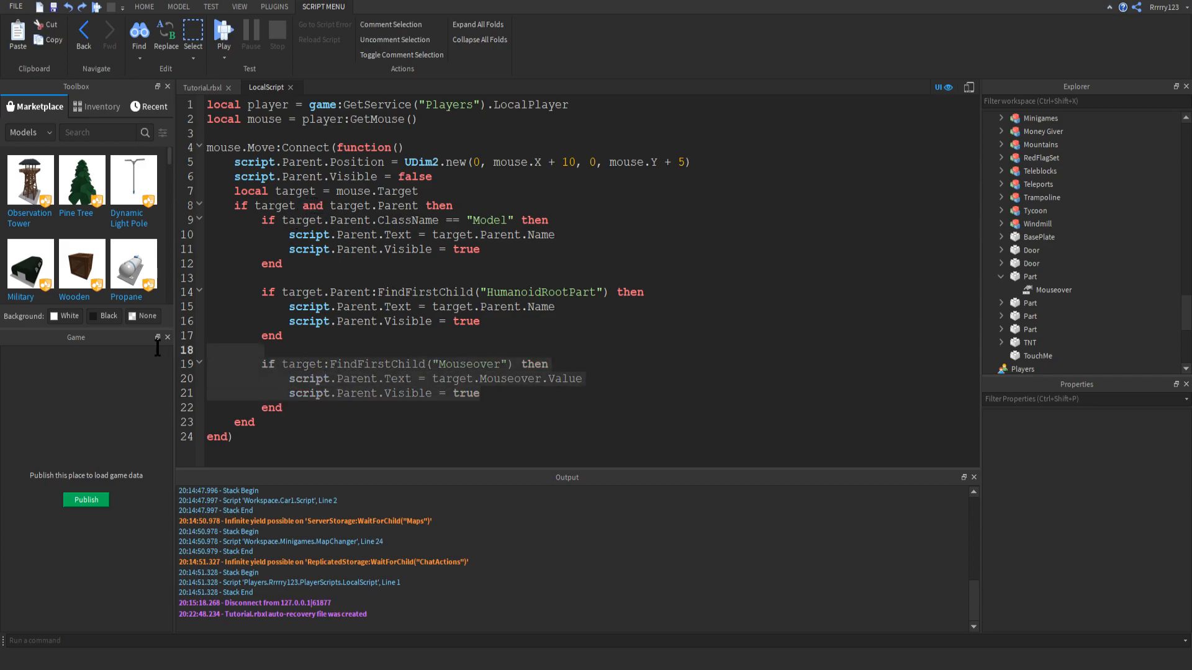
click(281, 407)
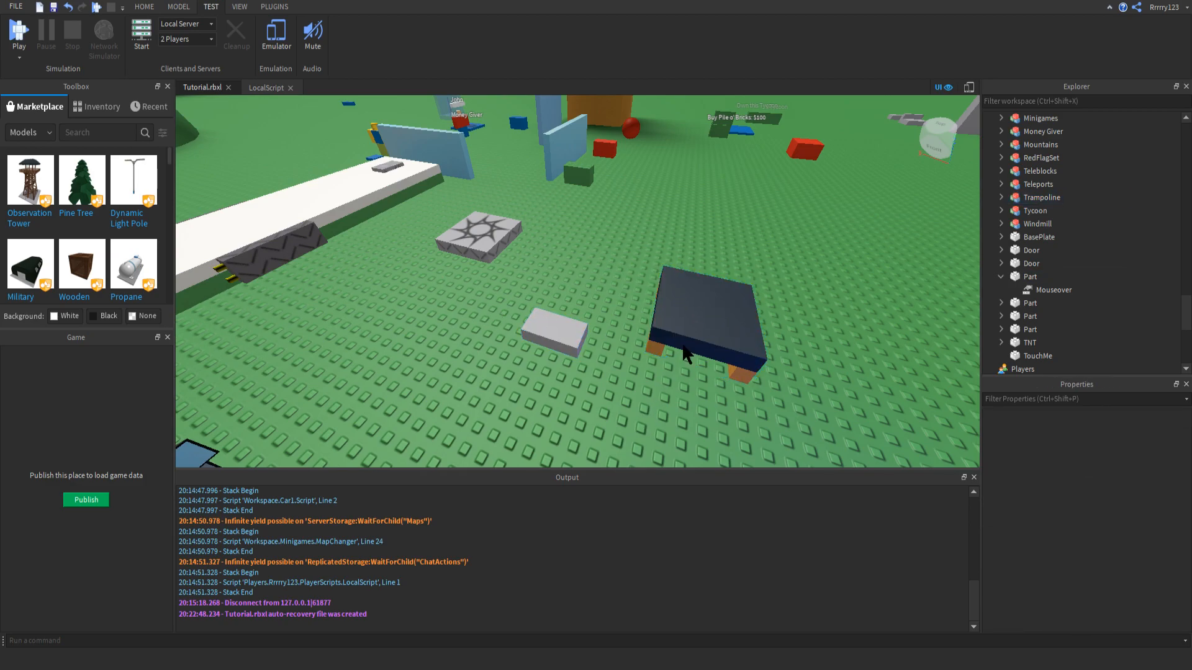
mouse_move(1002, 308)
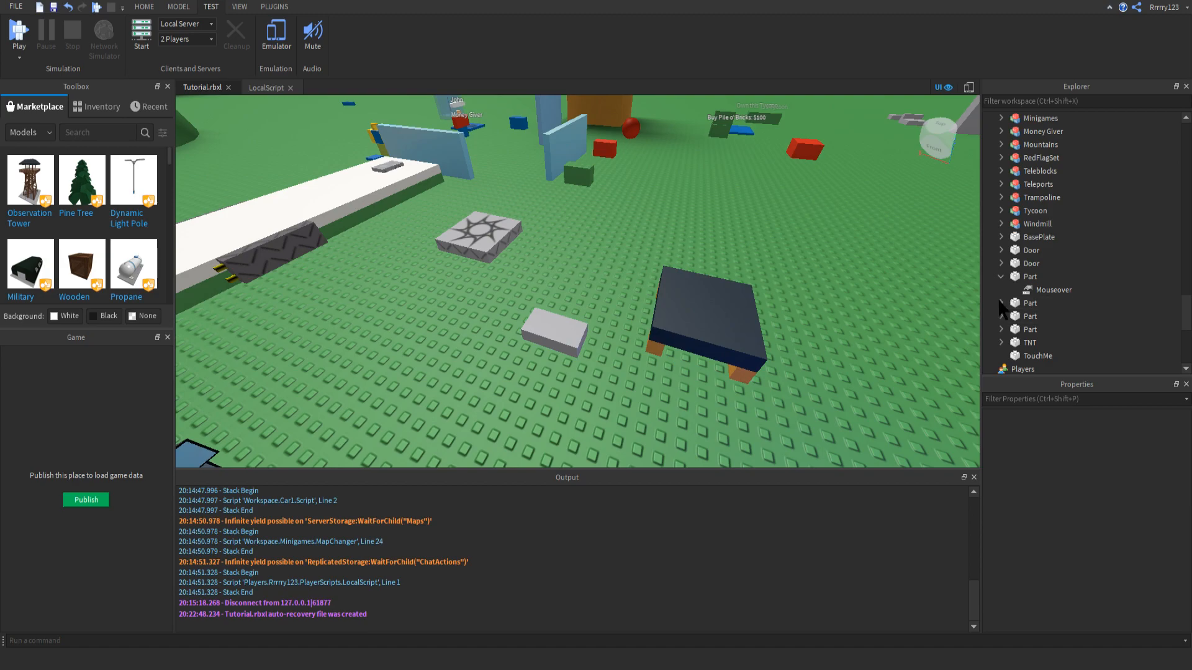
click(1055, 290)
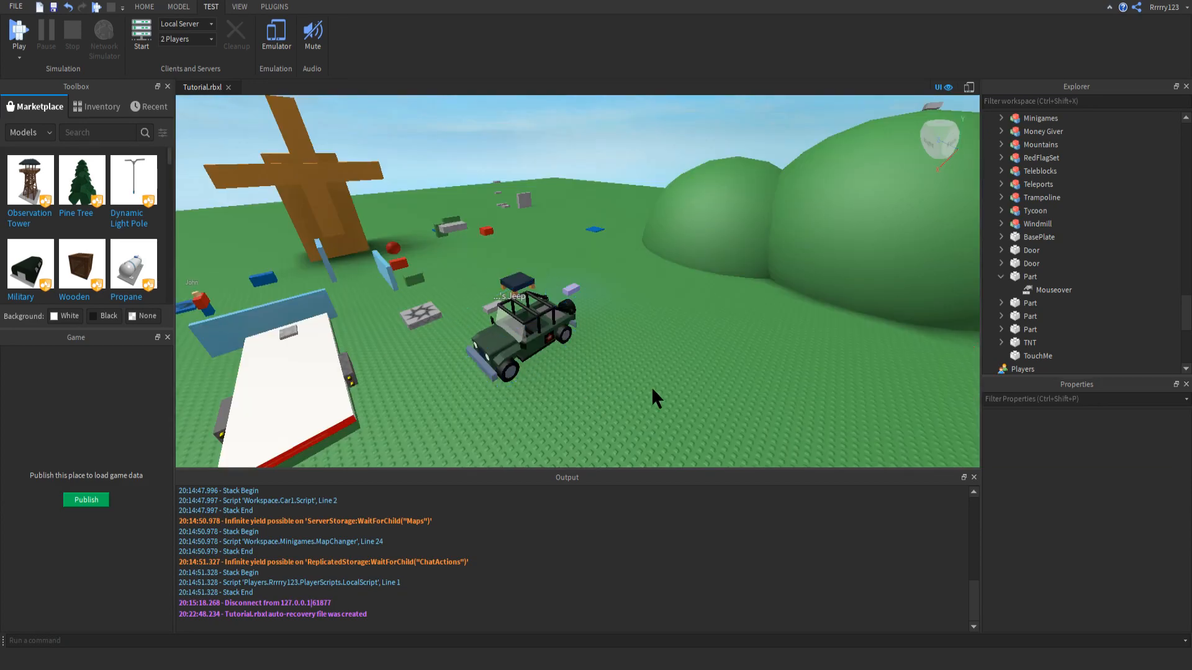
mouse_move(861, 422)
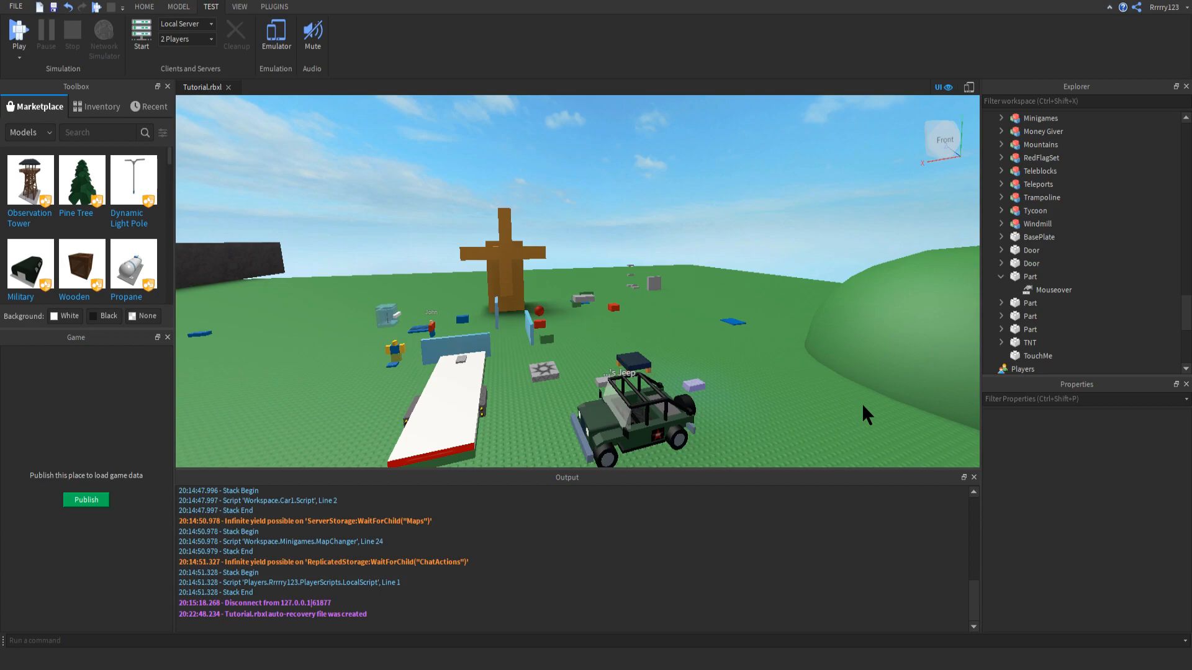
mouse_move(870, 413)
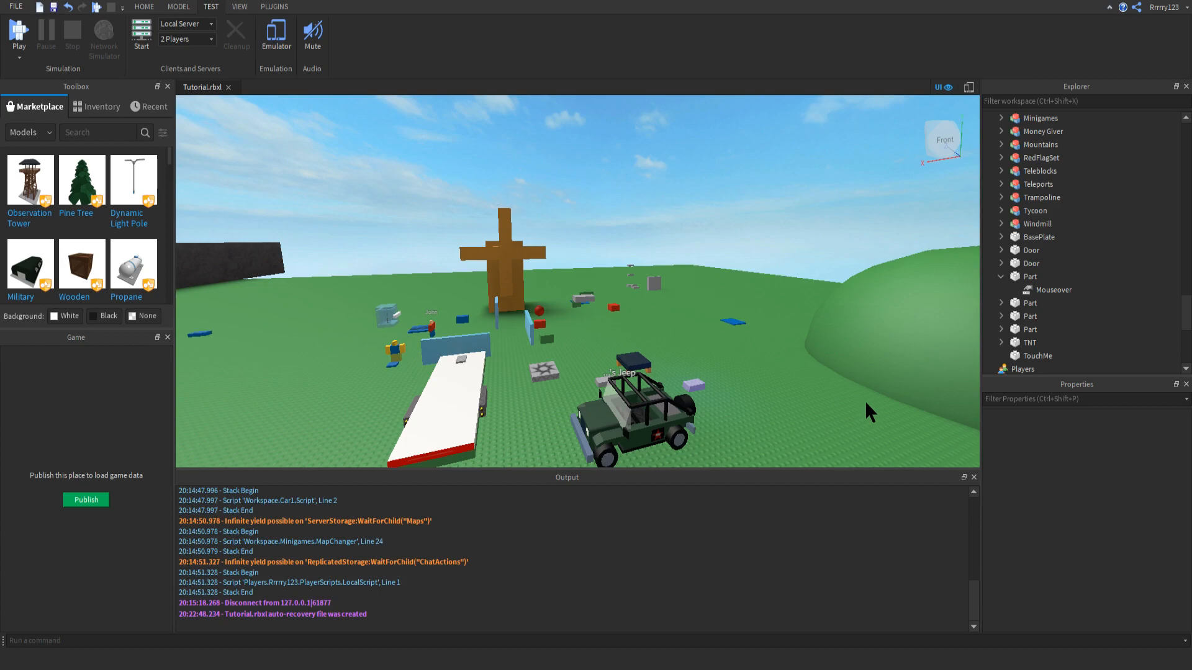